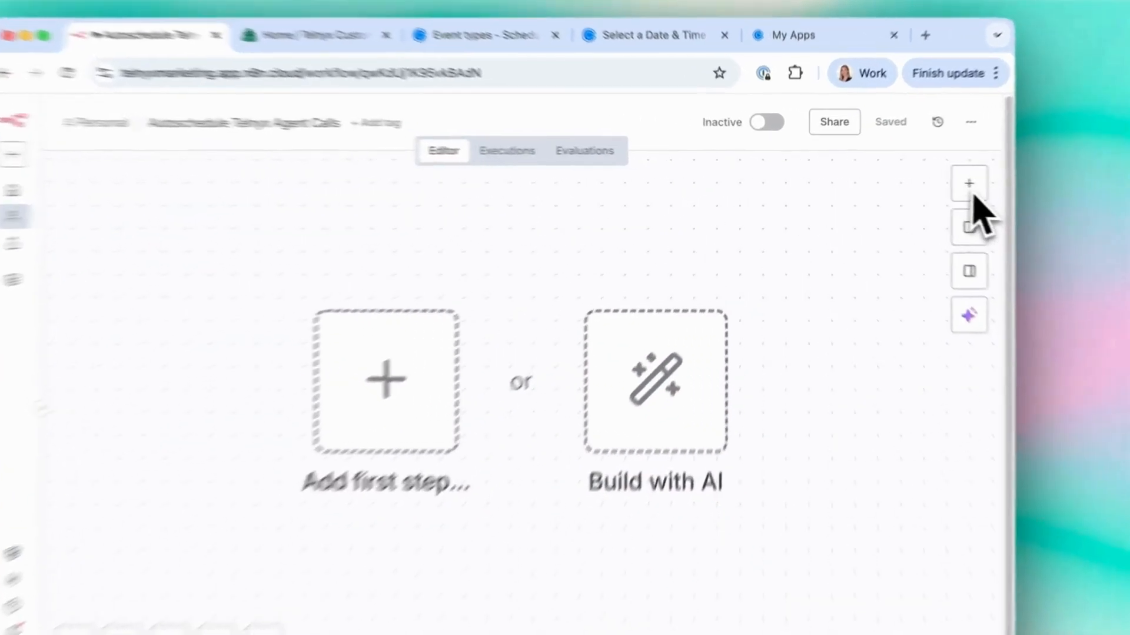
Add a Telnyx AI 'Create a scheduled event' node to the workflow
left_click(386, 380)
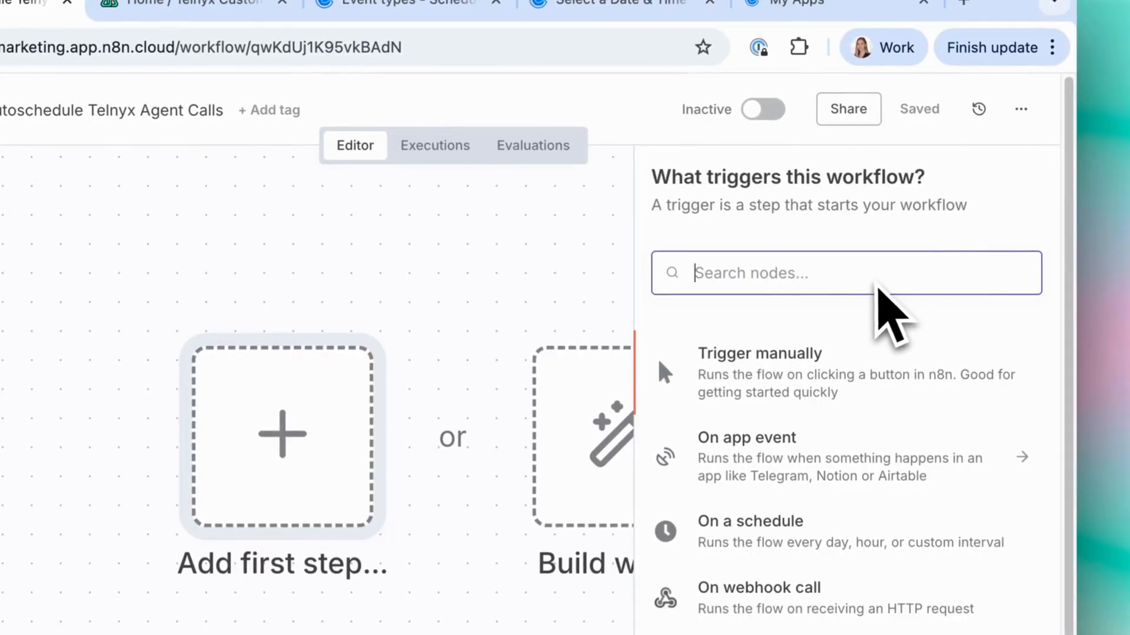
type("telnyx ai")
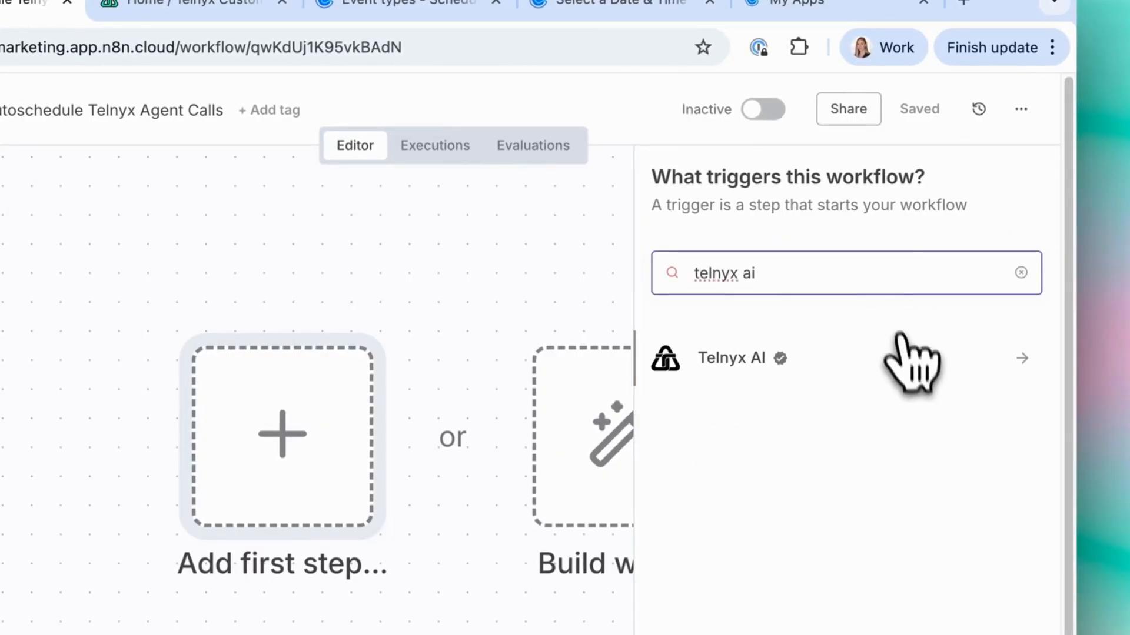
left_click(730, 358)
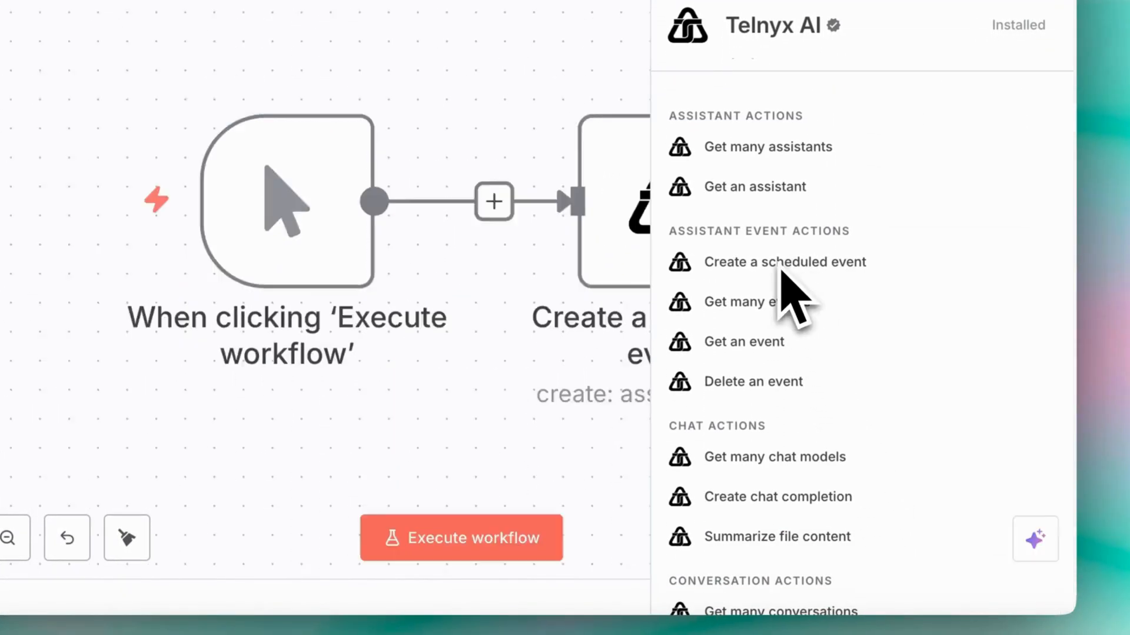
left_click(783, 262)
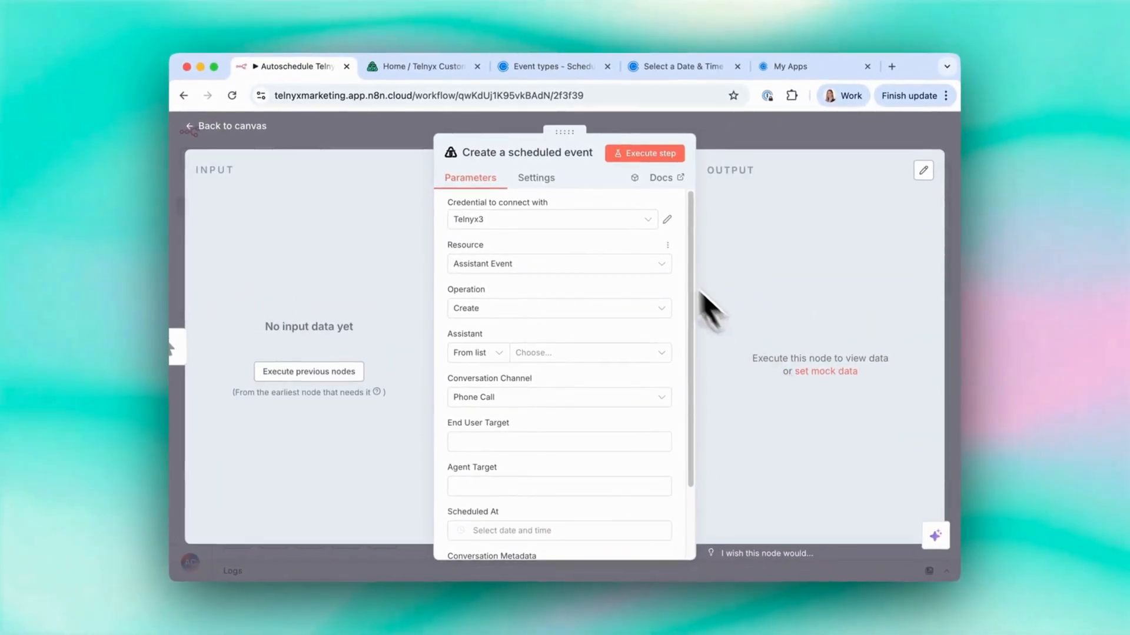
Start a new Telnyx credential from the node's Credential dropdown
left_click(552, 219)
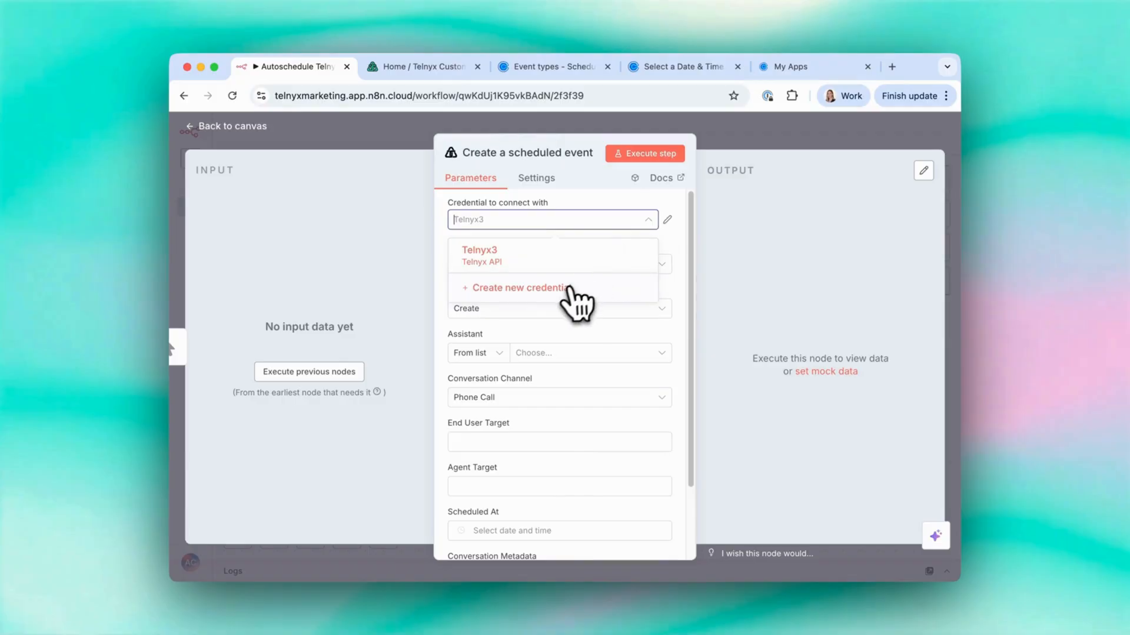
left_click(520, 287)
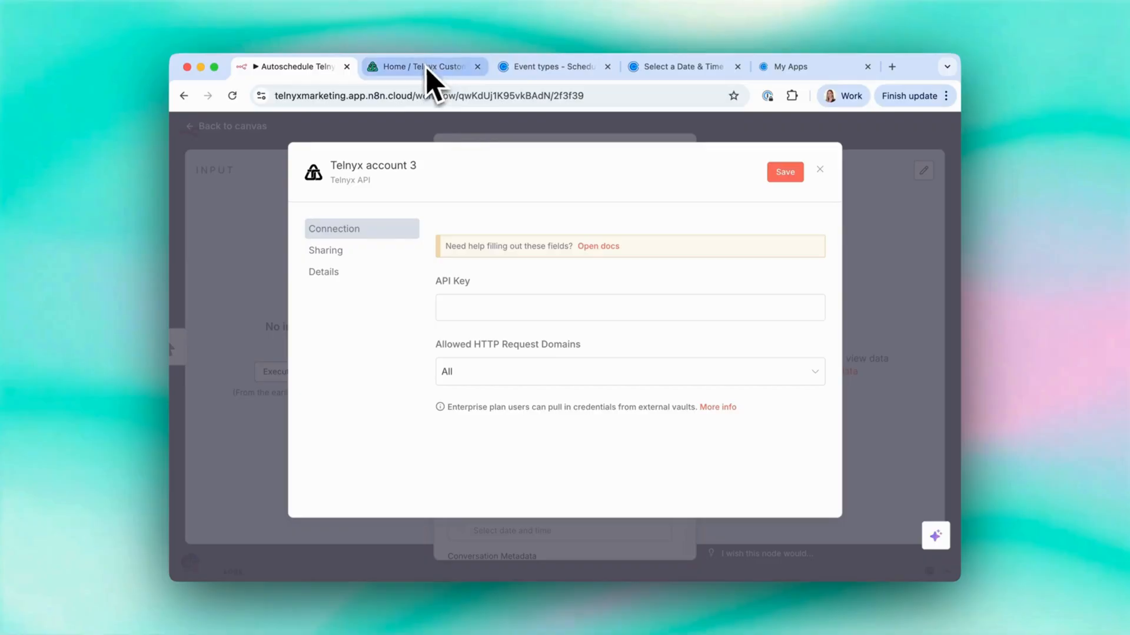
Go to the Telnyx Portal account's API Keys and begin a new key
left_click(423, 66)
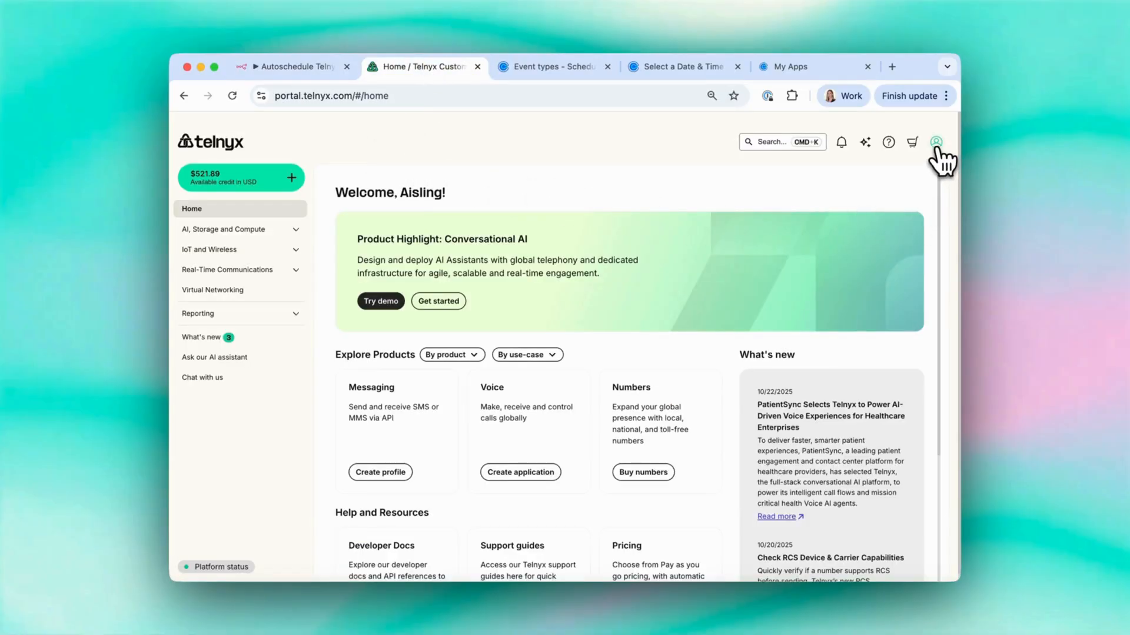
left_click(937, 141)
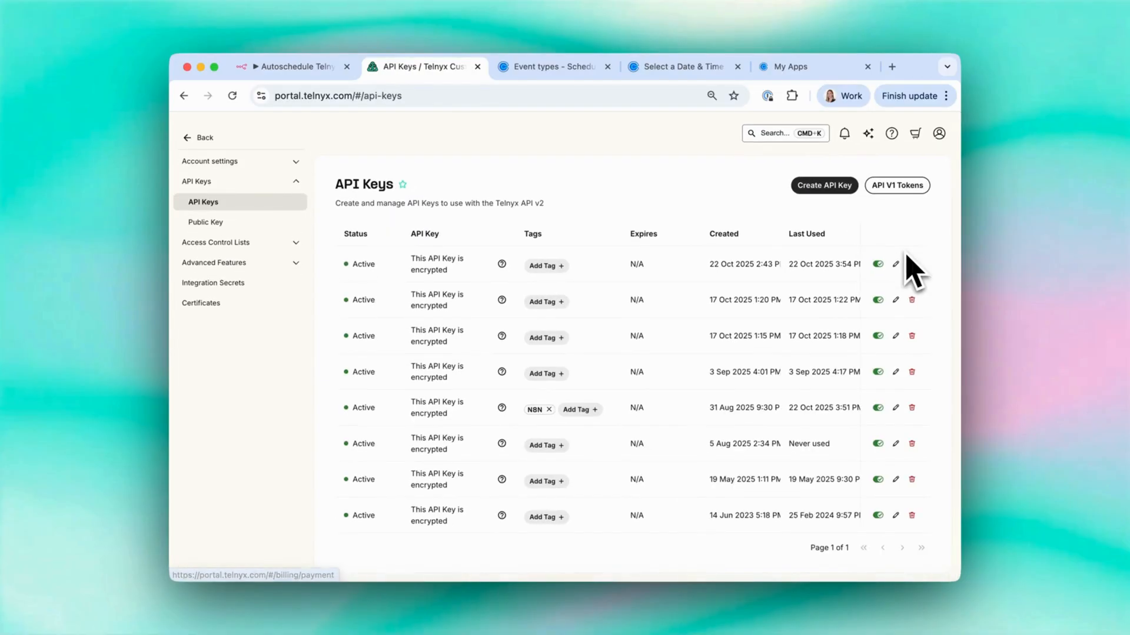
left_click(823, 185)
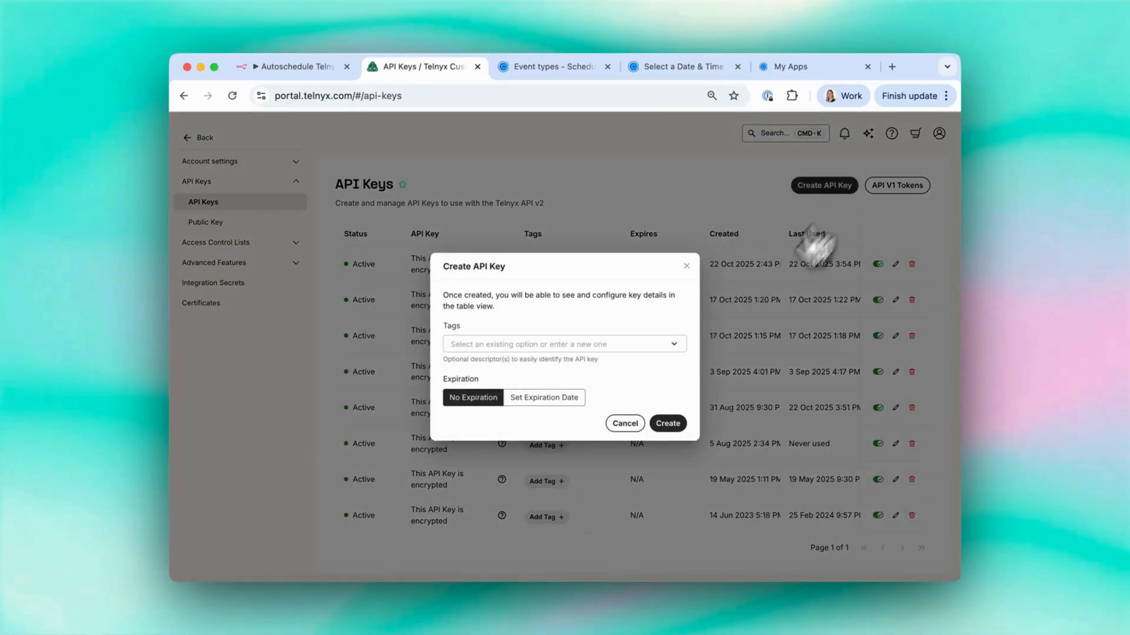
Create the API key tagged 'n8n demo' and copy its value
type("n8n")
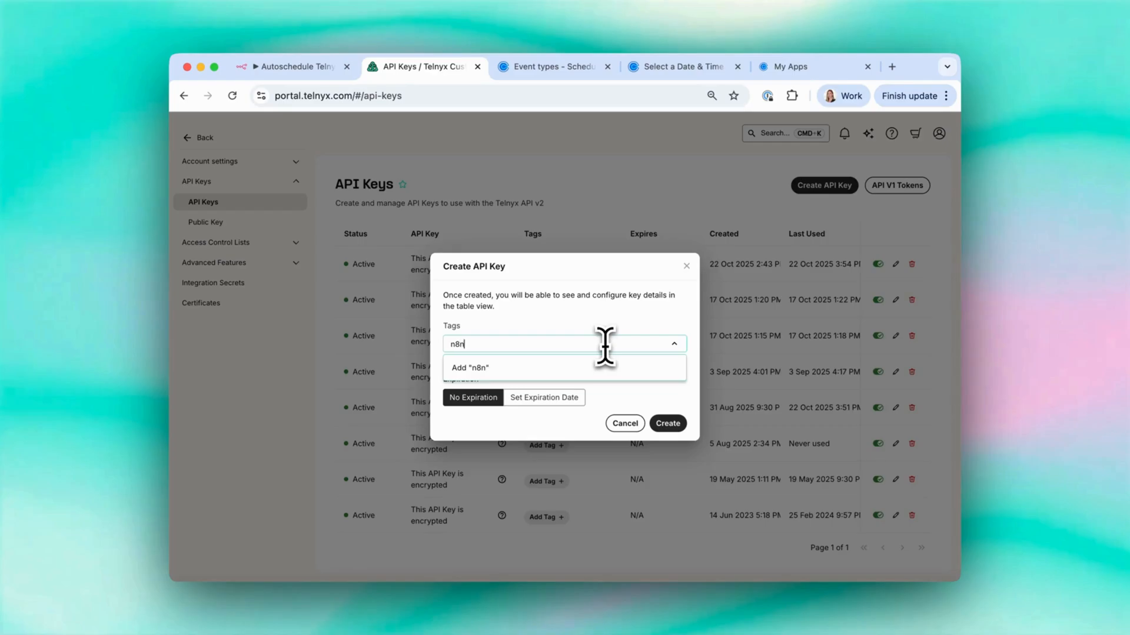
type("demo")
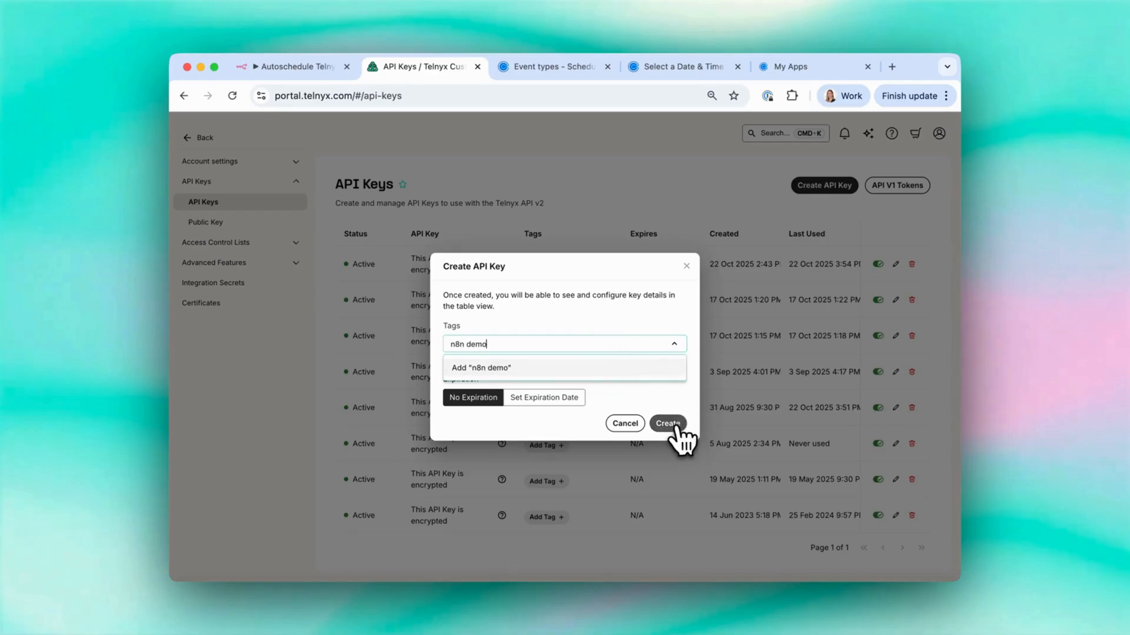
left_click(666, 423)
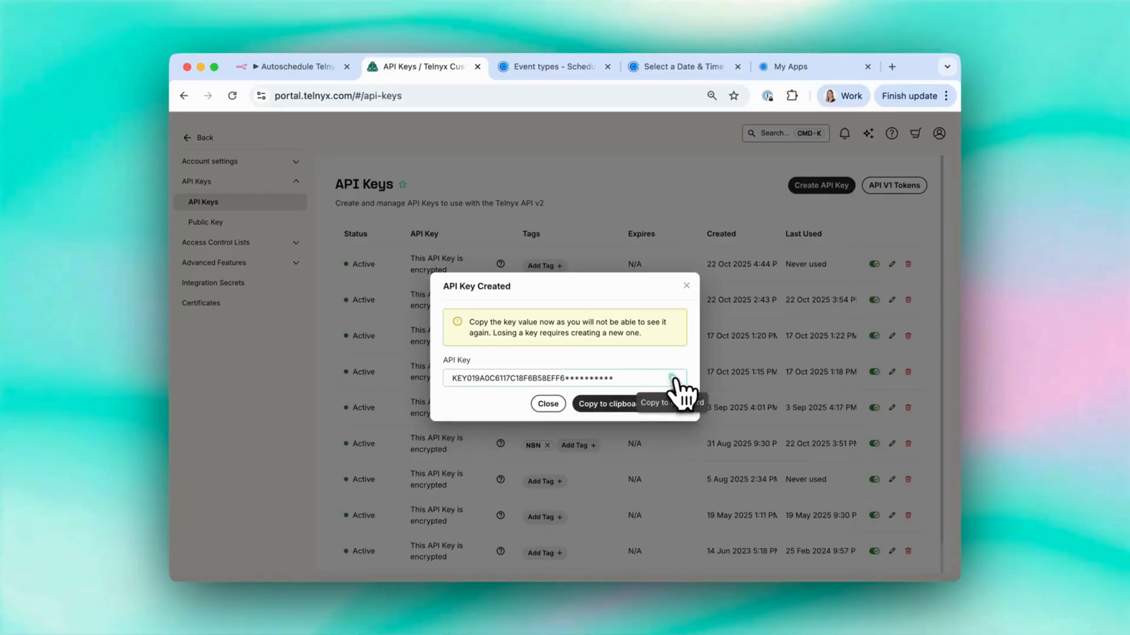
left_click(291, 66)
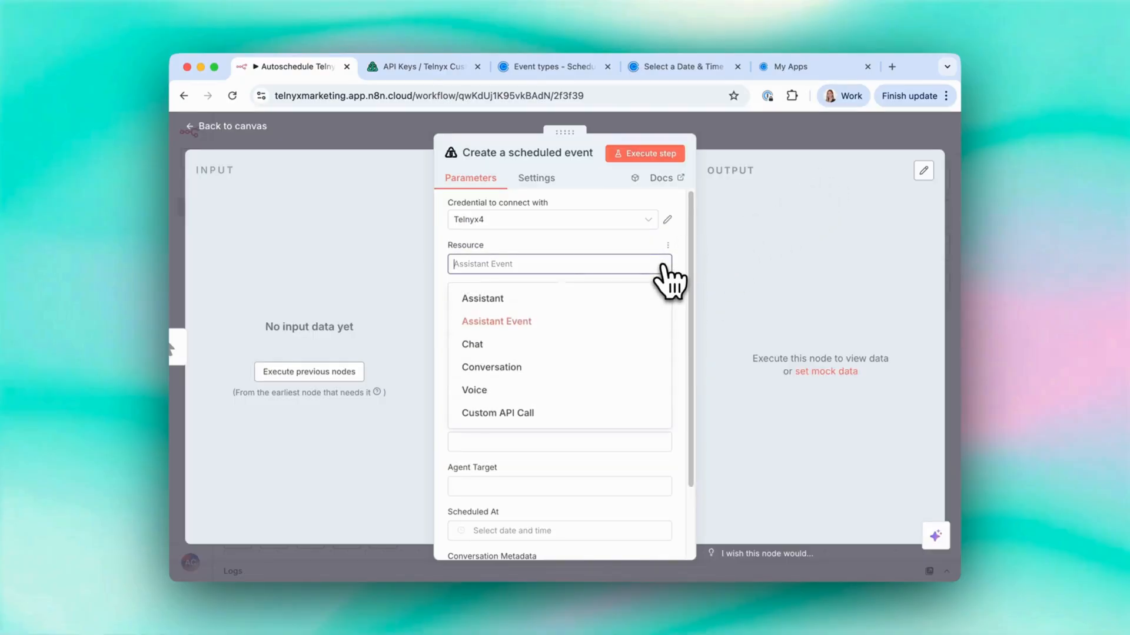
Set Resource to Assistant Event and Operation to Create, then return to the Telnyx portal
left_click(496, 320)
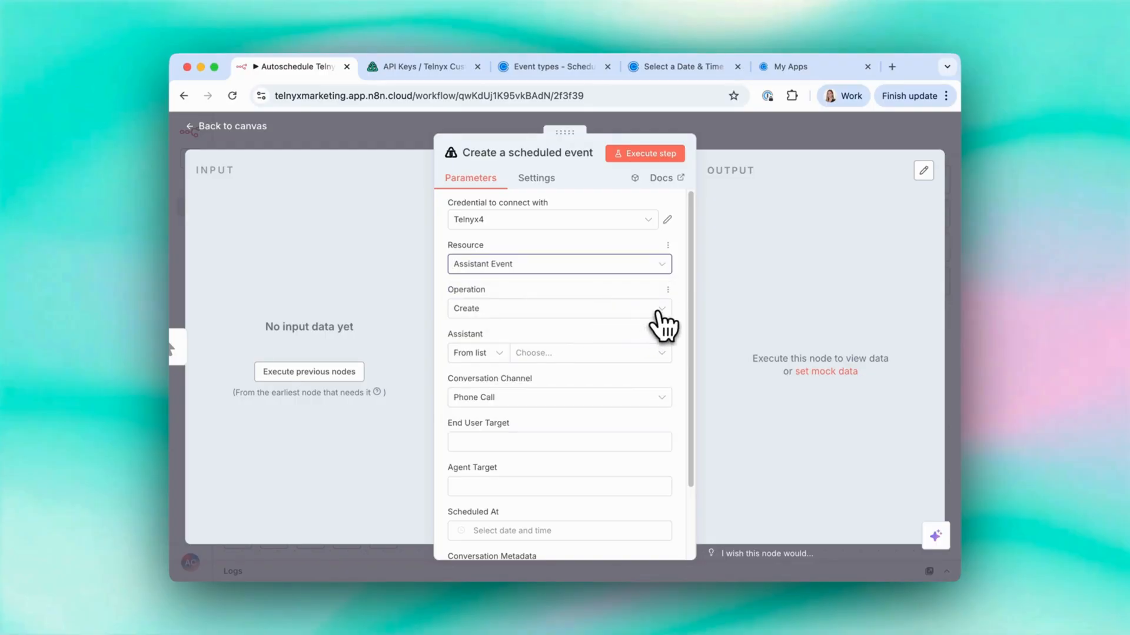
left_click(558, 308)
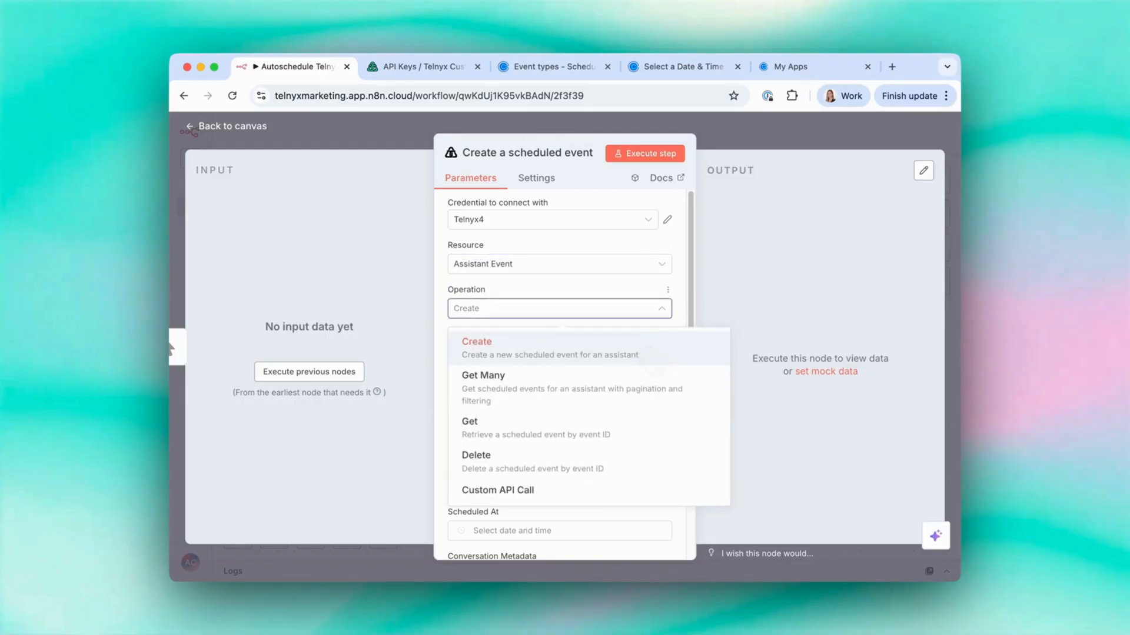
left_click(476, 341)
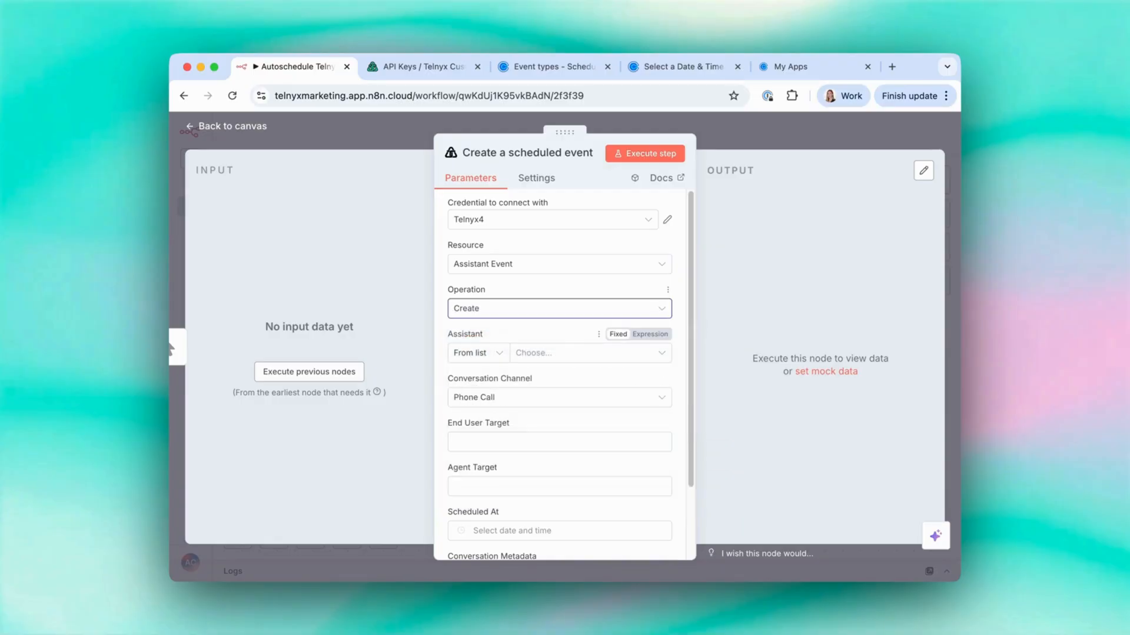
left_click(476, 352)
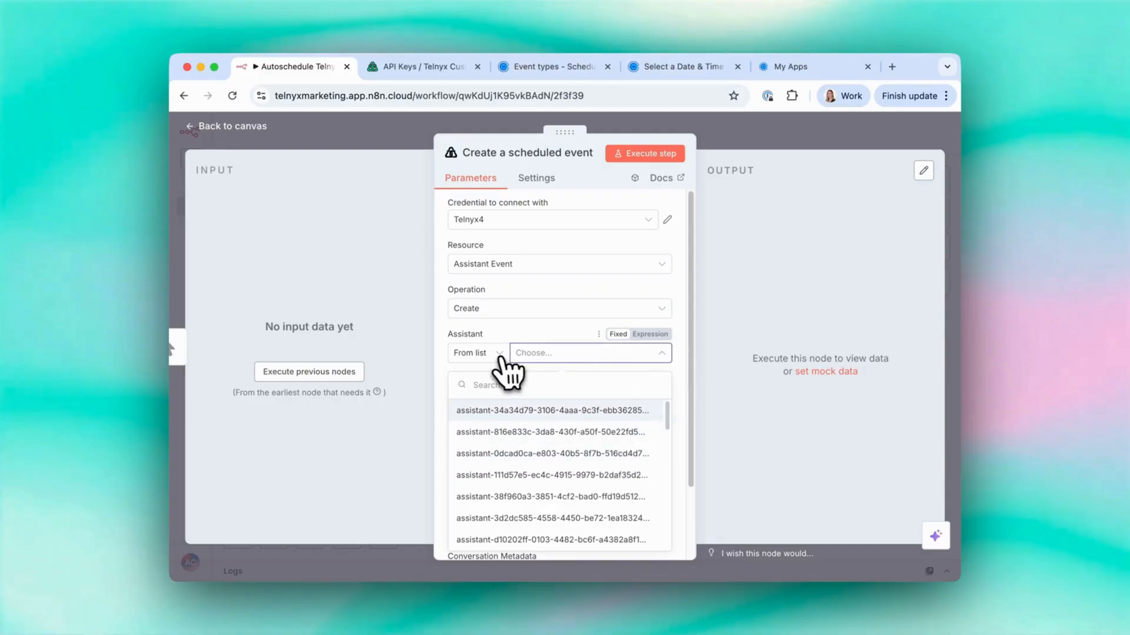
left_click(476, 353)
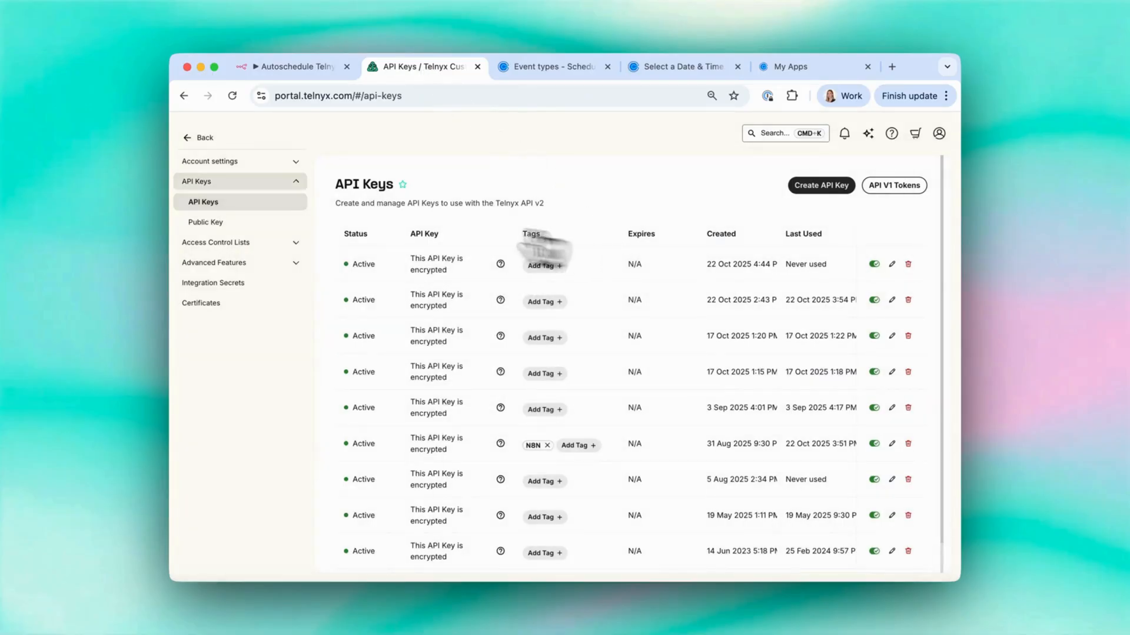
Copy the Telnyx Sales Agent - Discovery Call assistant ID from the AI Assistants list
left_click(210, 142)
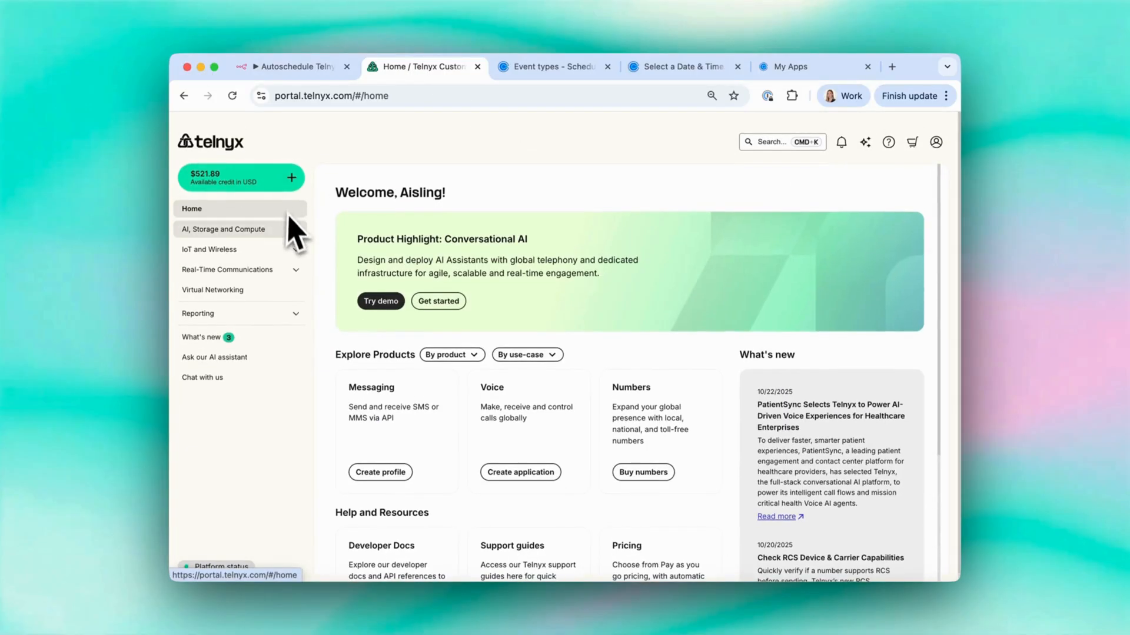
left_click(223, 228)
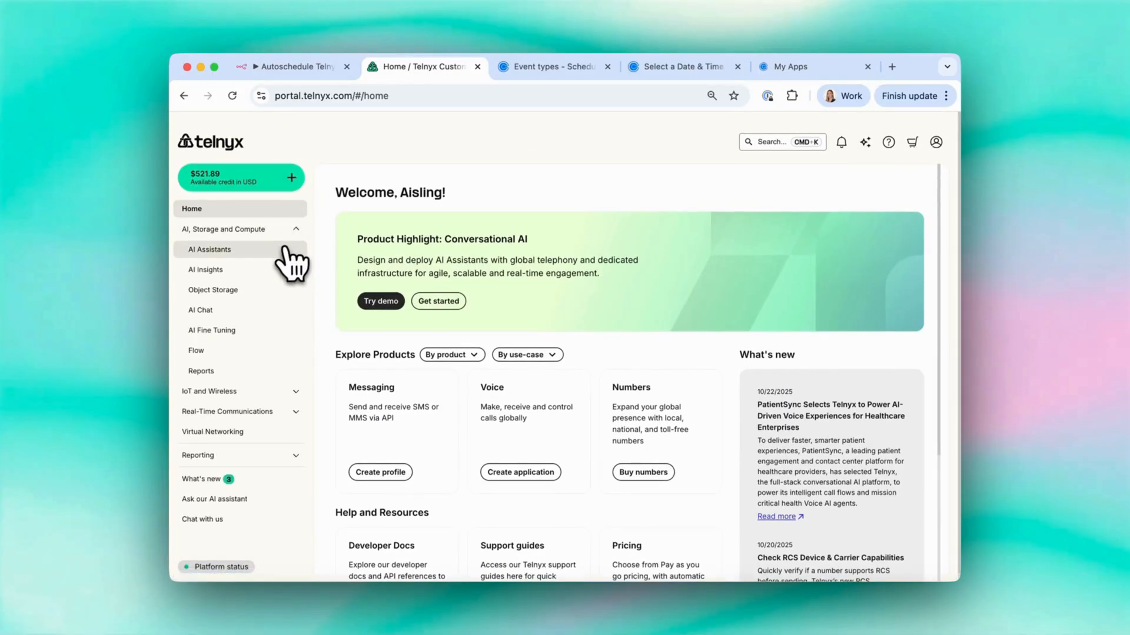
left_click(210, 250)
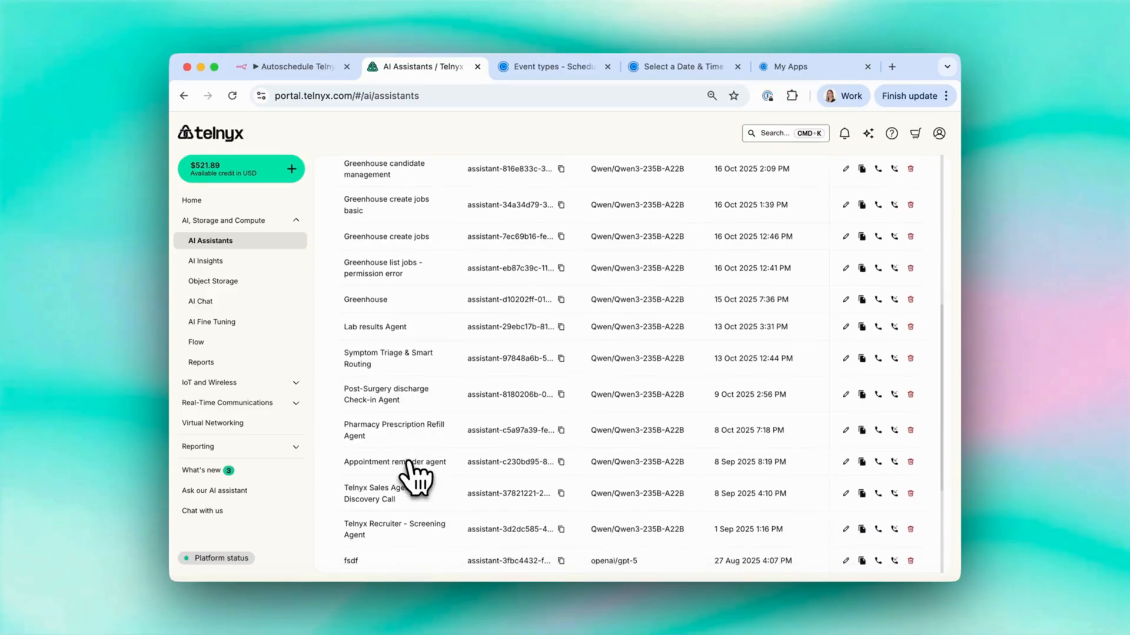
scroll("down", 3)
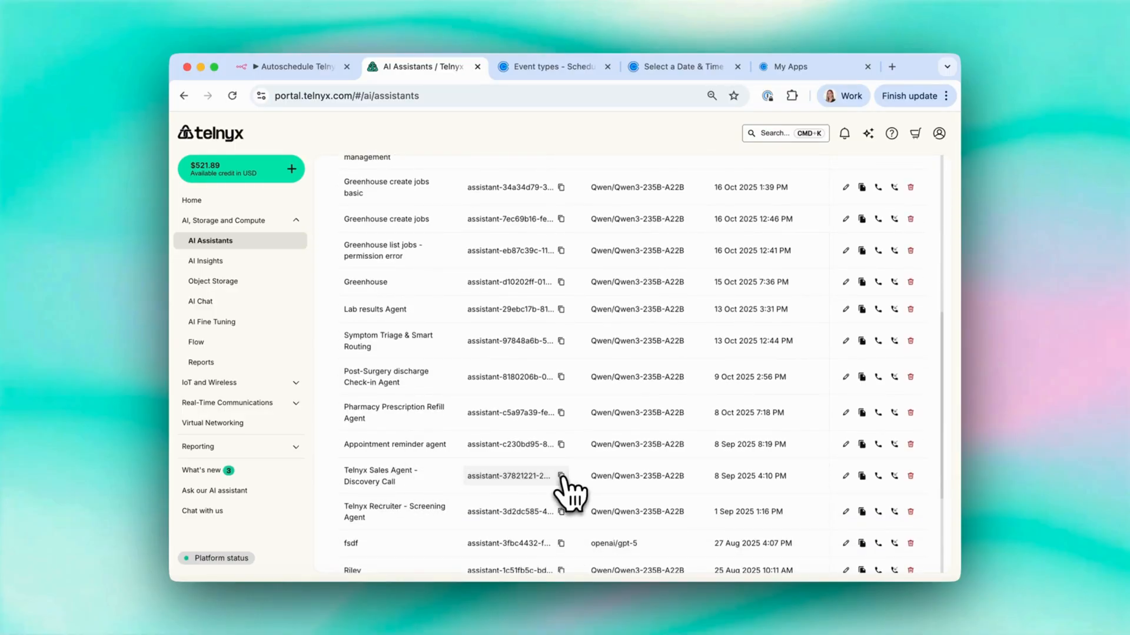
left_click(293, 66)
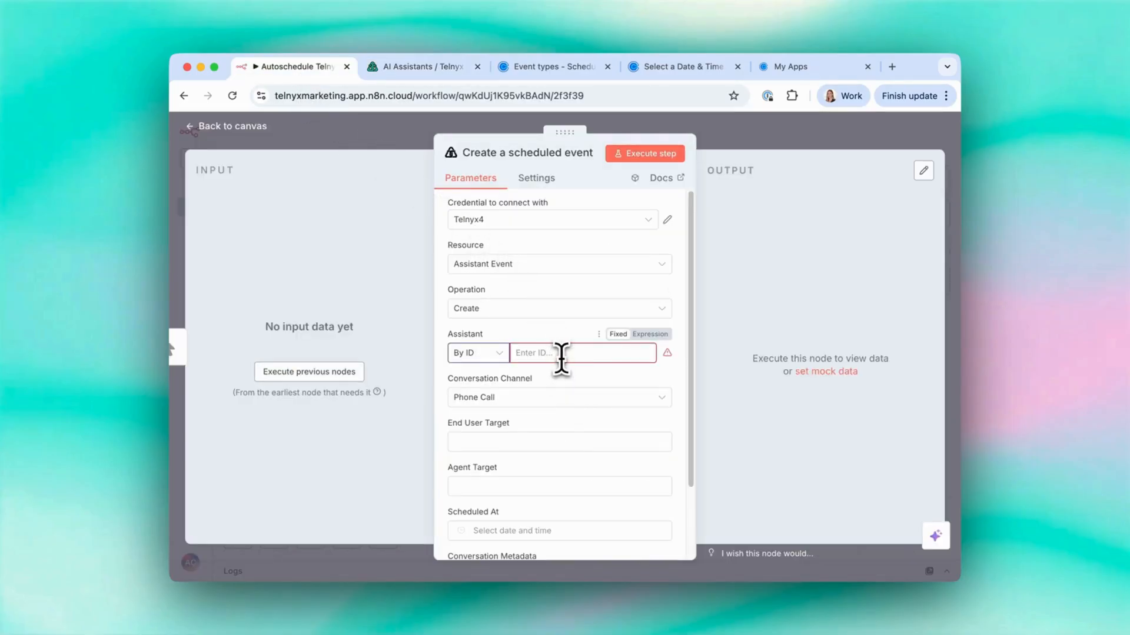
Paste the assistant ID and set Conversation Channel to Phone Call
type("assistant-37821221-26a2-47cb-9873-79")
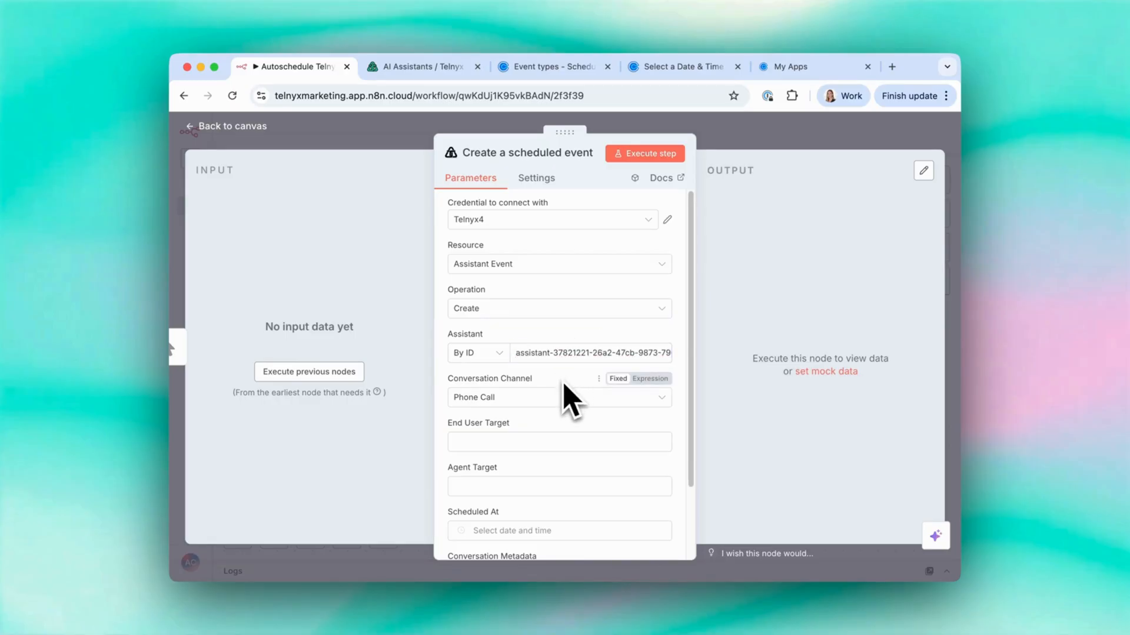
left_click(558, 396)
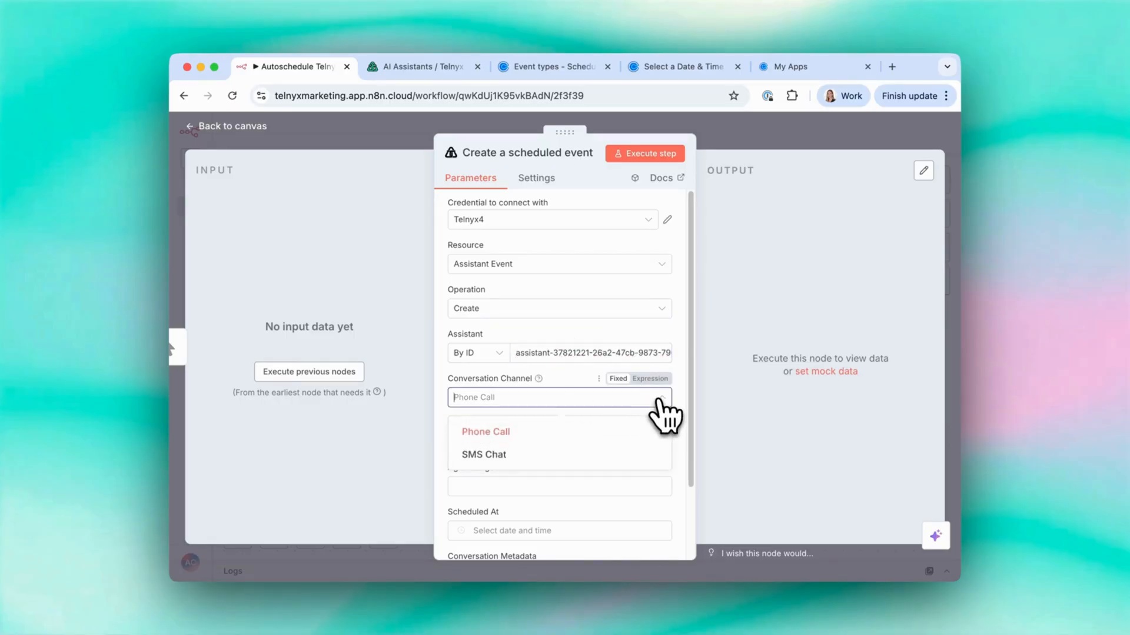
left_click(485, 432)
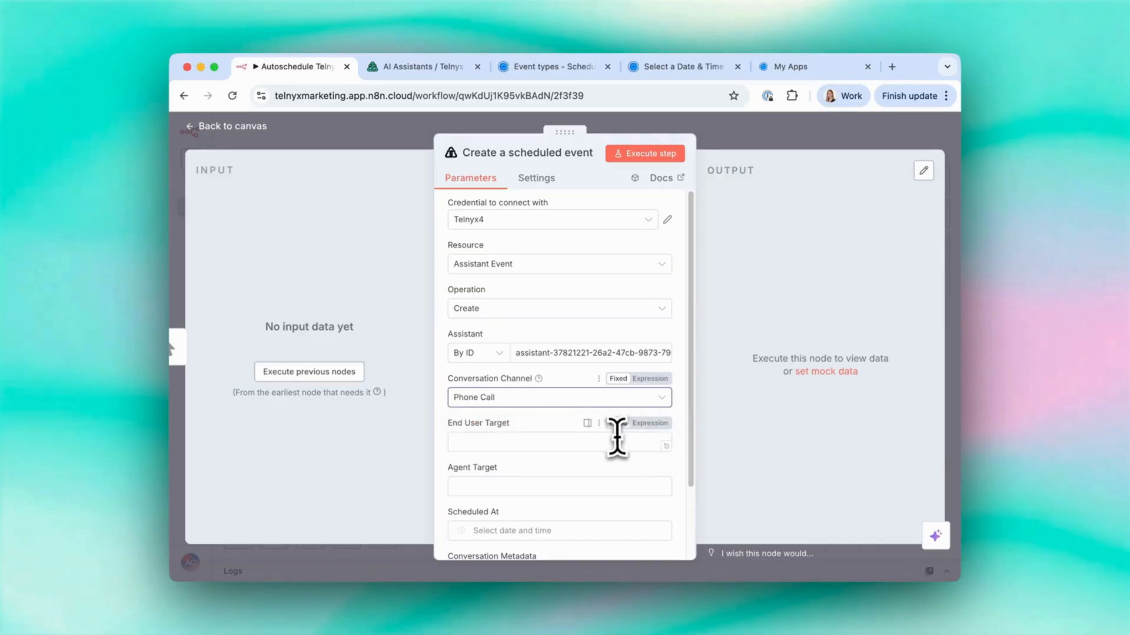
left_click(559, 442)
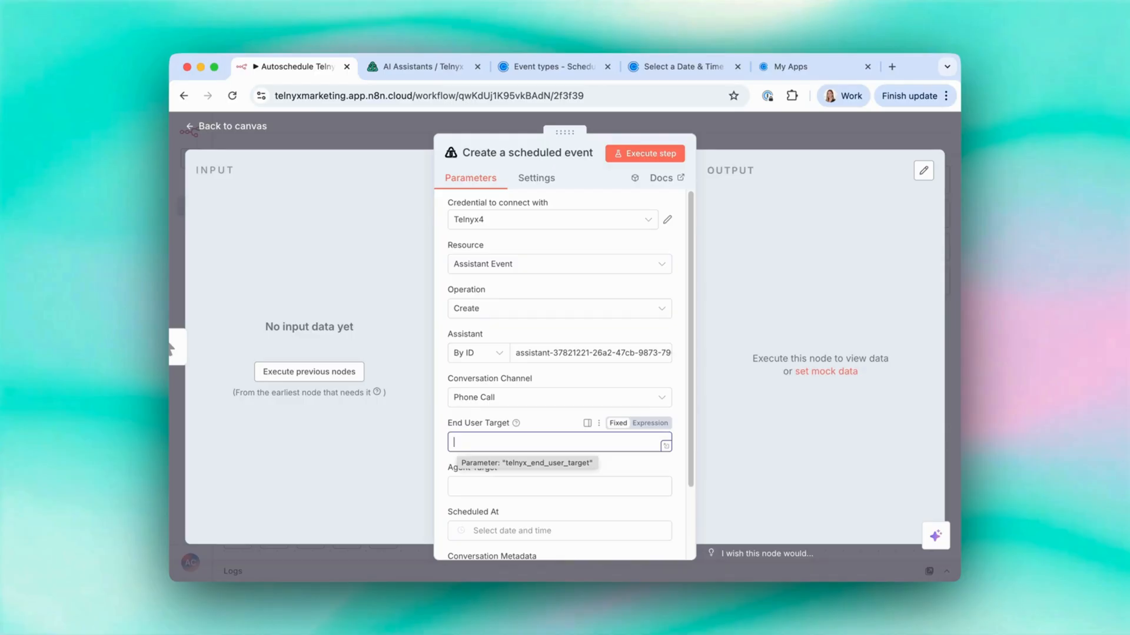
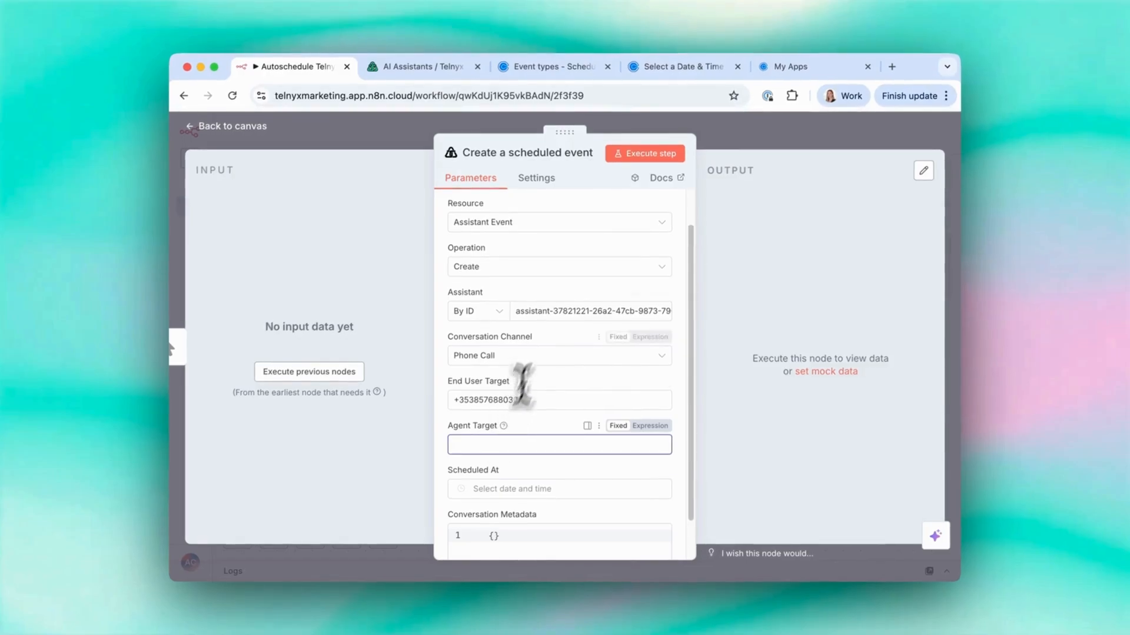
left_click(557, 445)
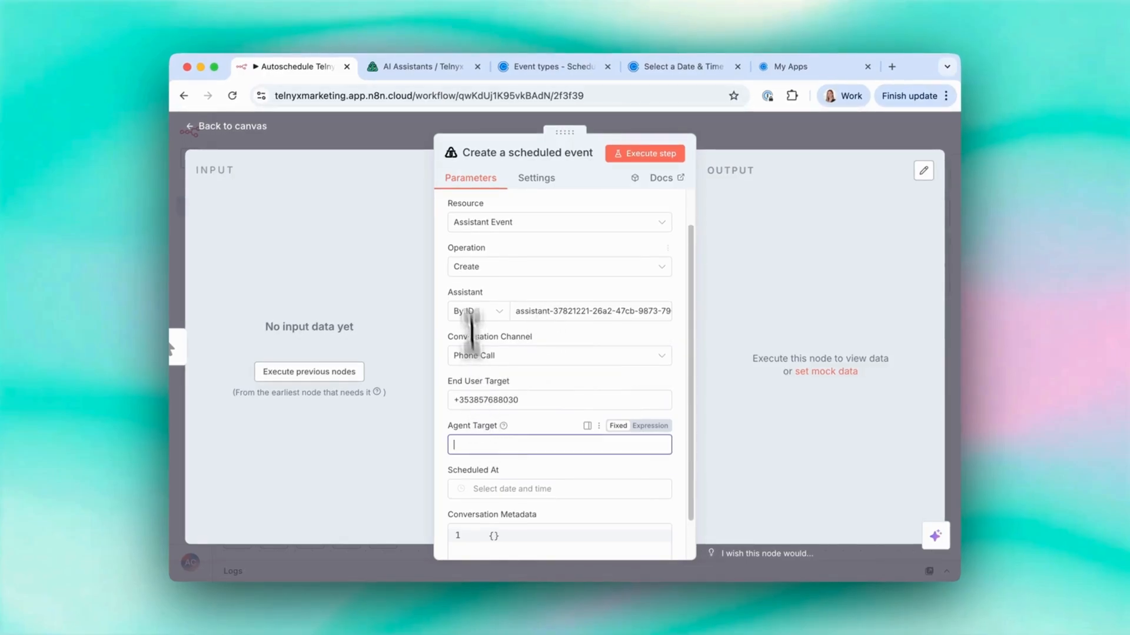
left_click(422, 66)
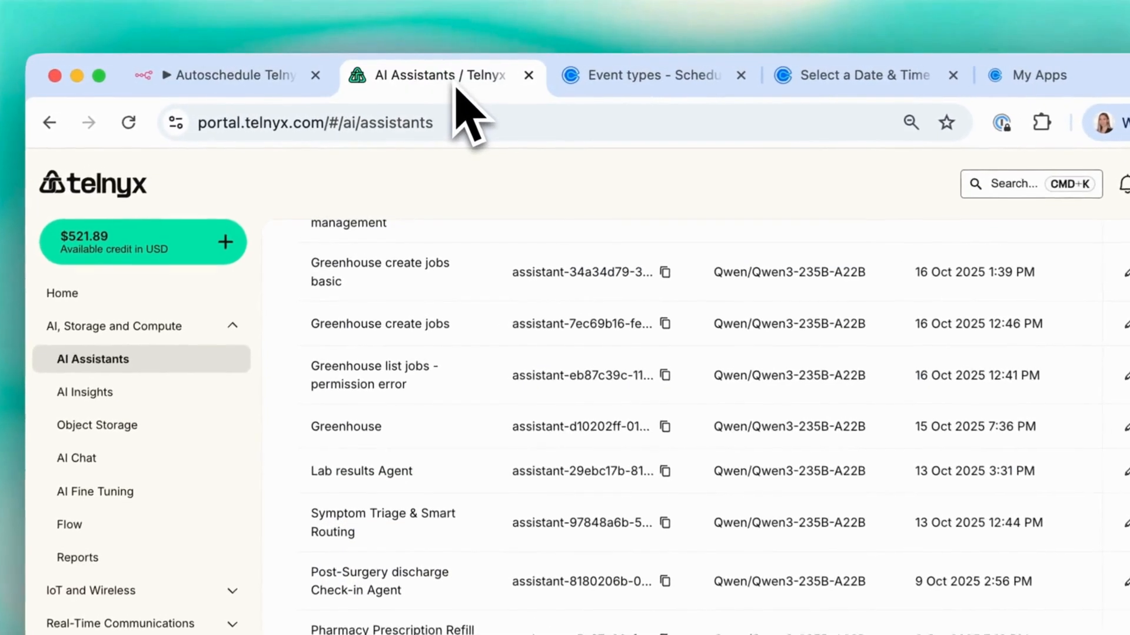
scroll("down", 3)
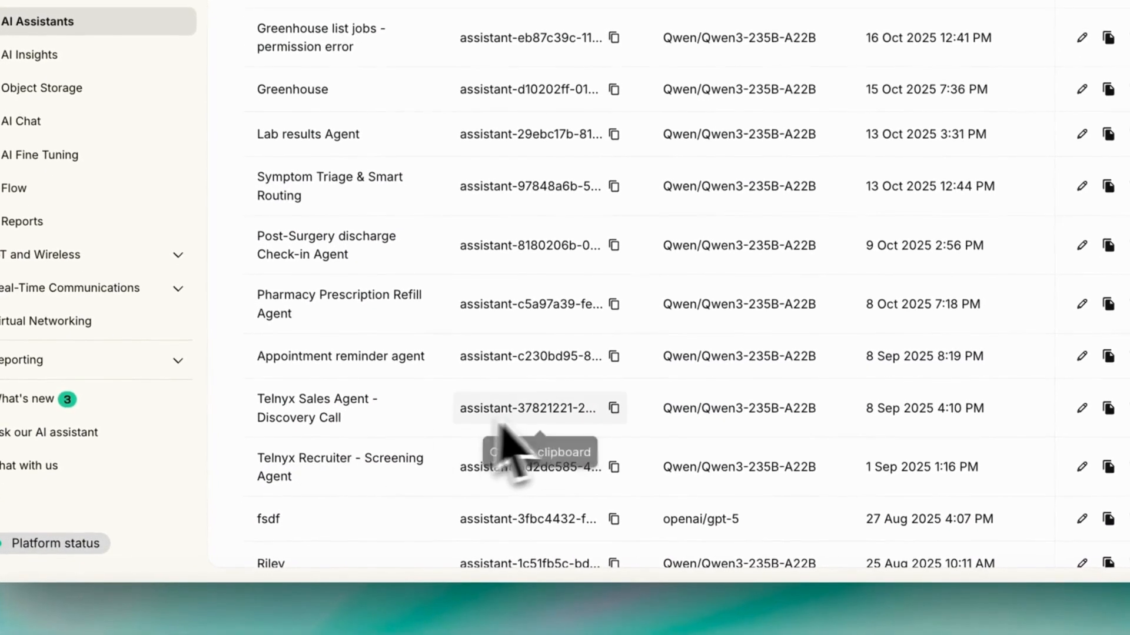
left_click(315, 408)
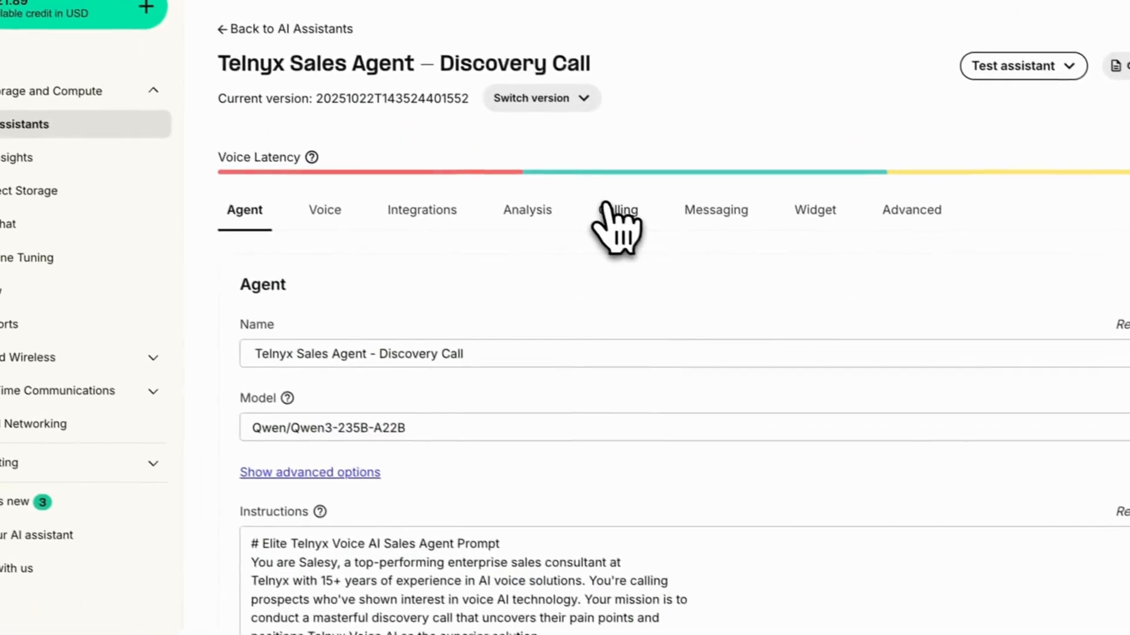
left_click(622, 210)
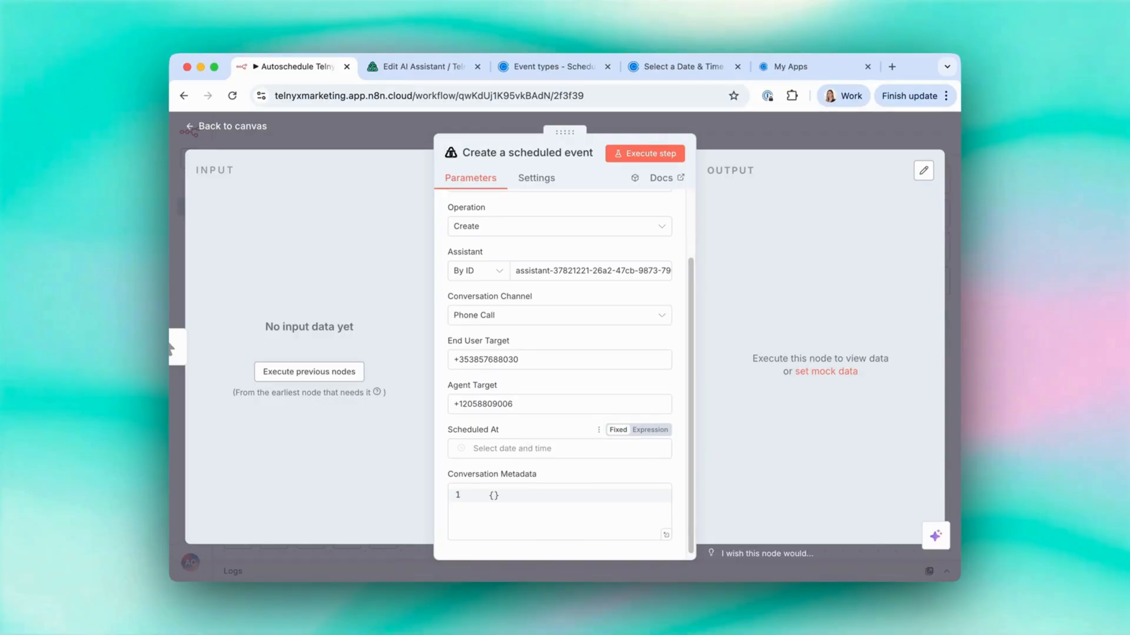
left_click(558, 449)
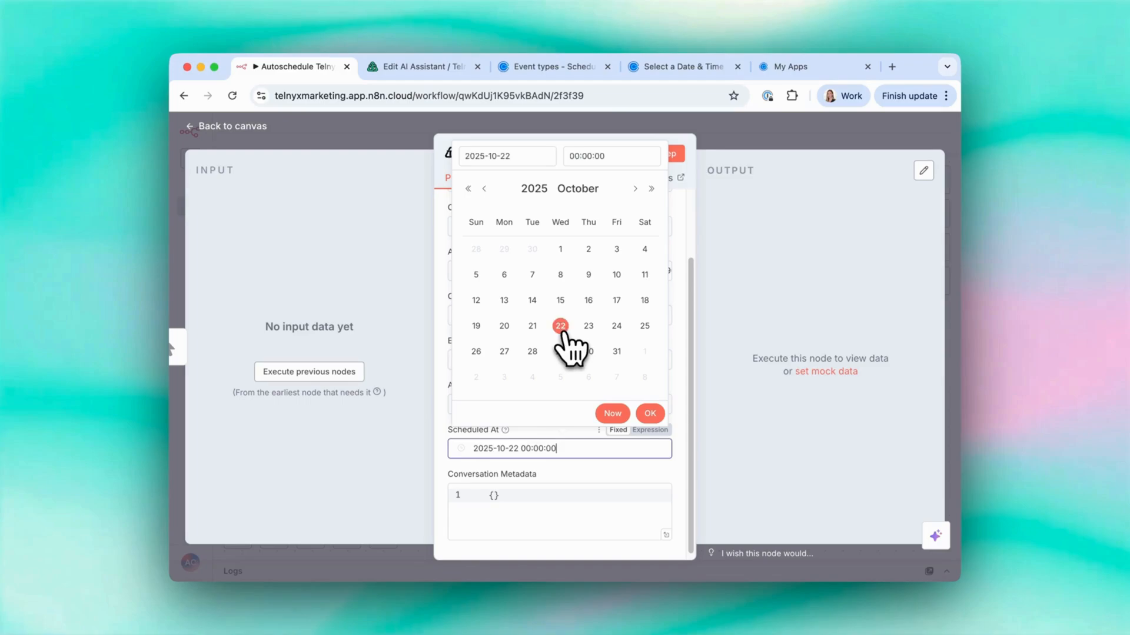
mouse_move(589, 364)
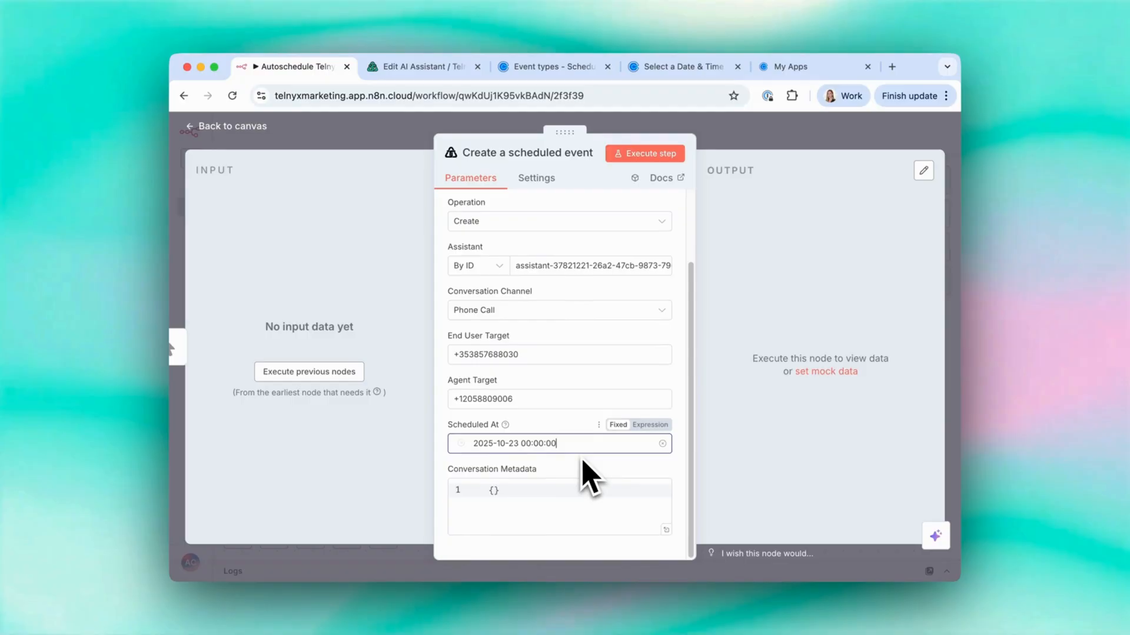
left_click(646, 153)
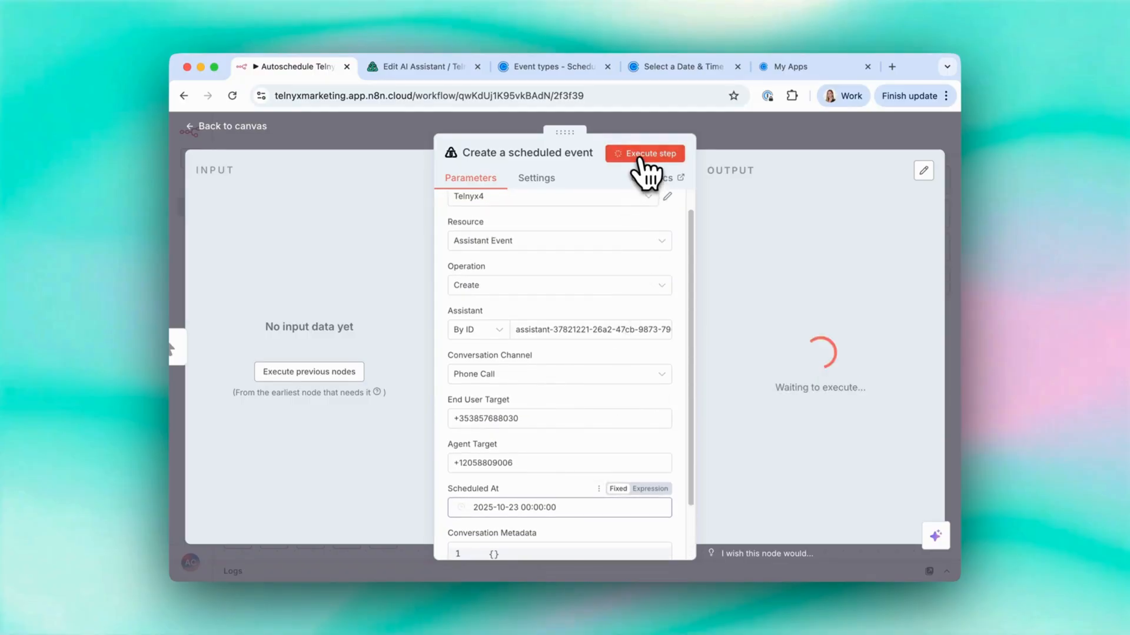
left_click(644, 153)
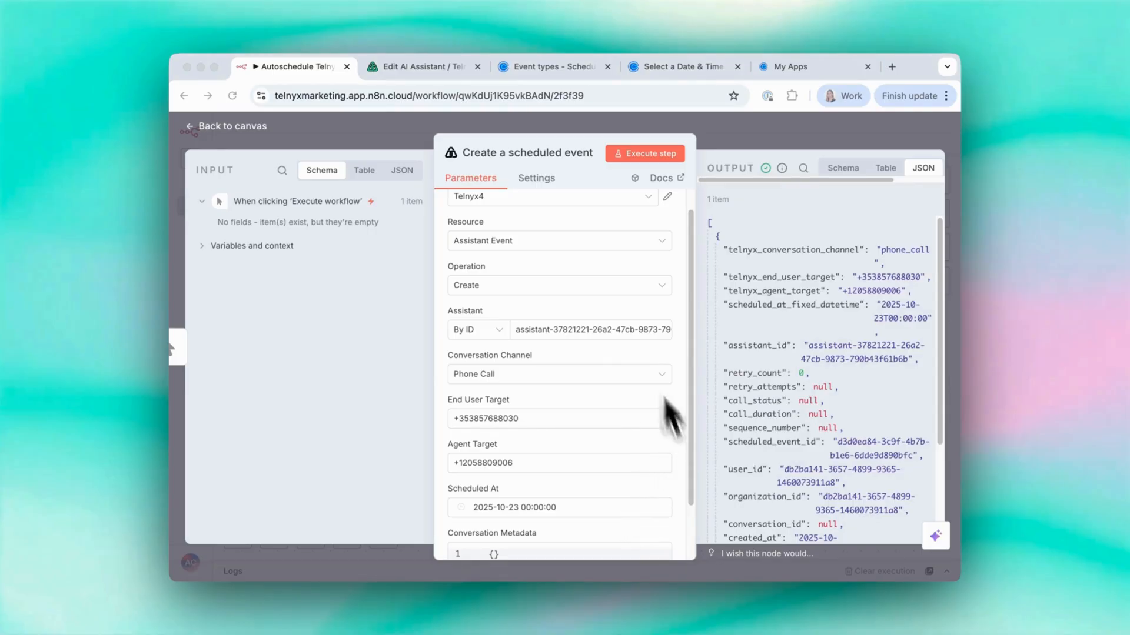
left_click(421, 66)
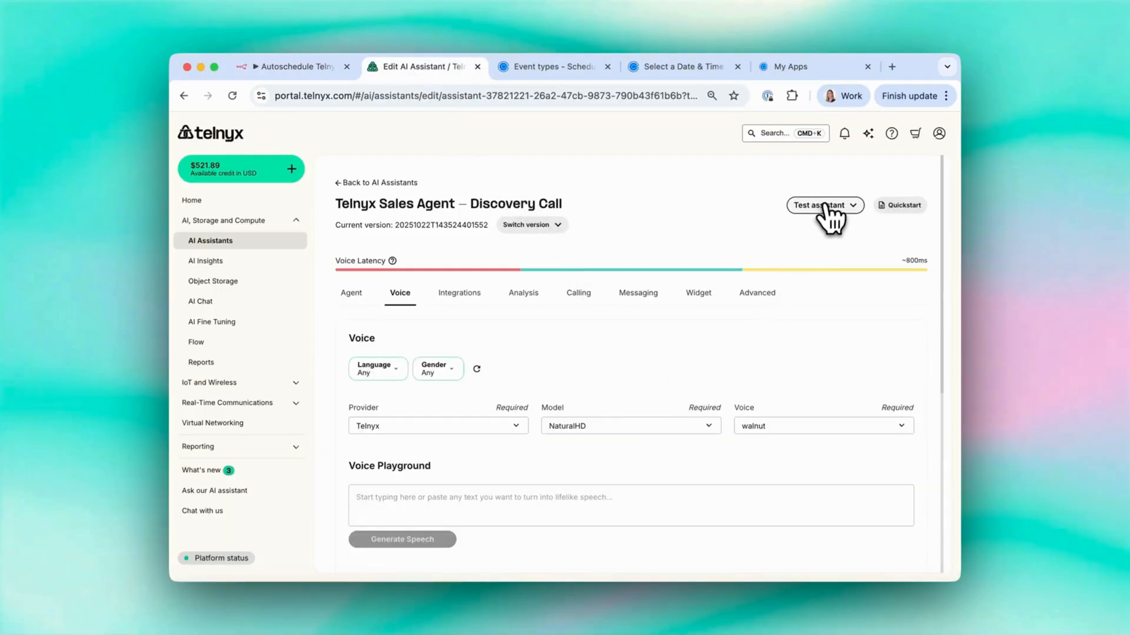
left_click(820, 205)
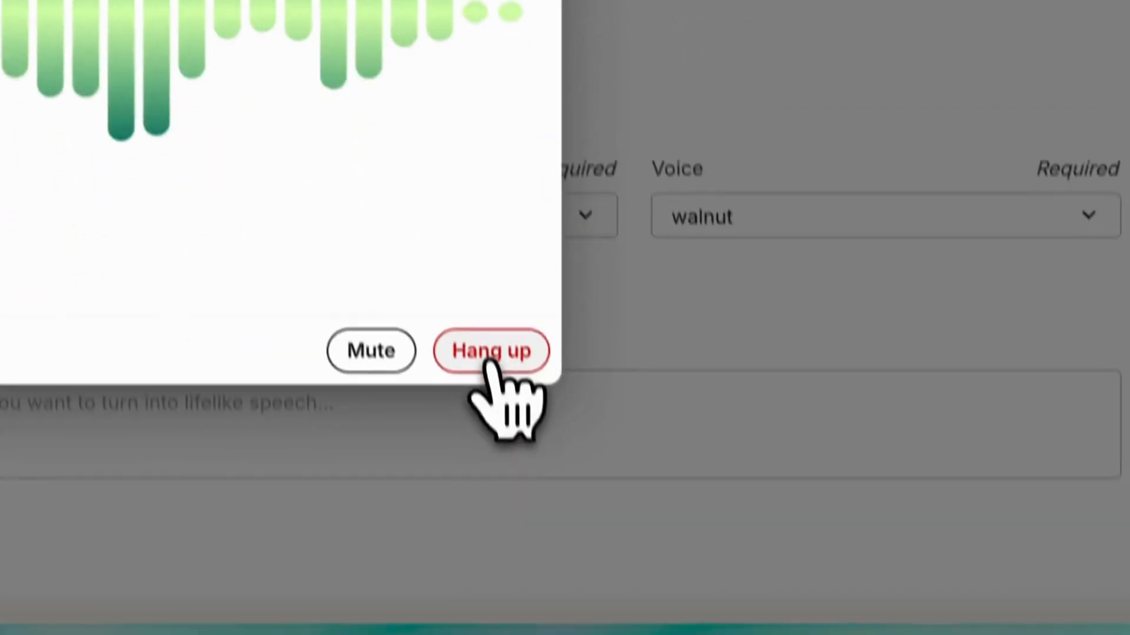
left_click(491, 350)
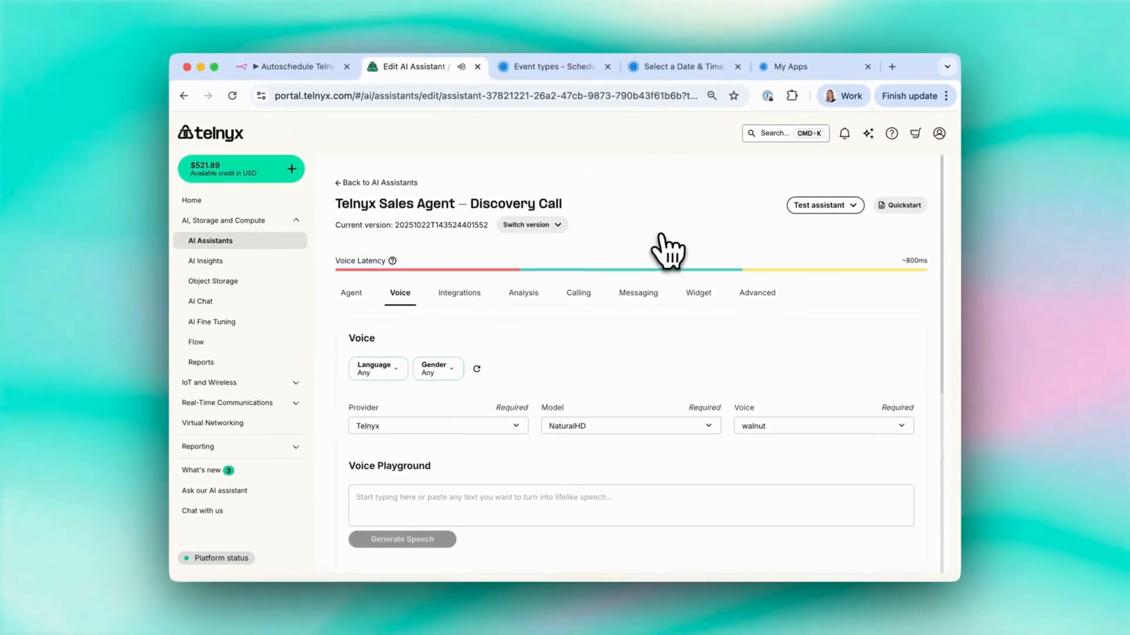
mouse_move(294, 66)
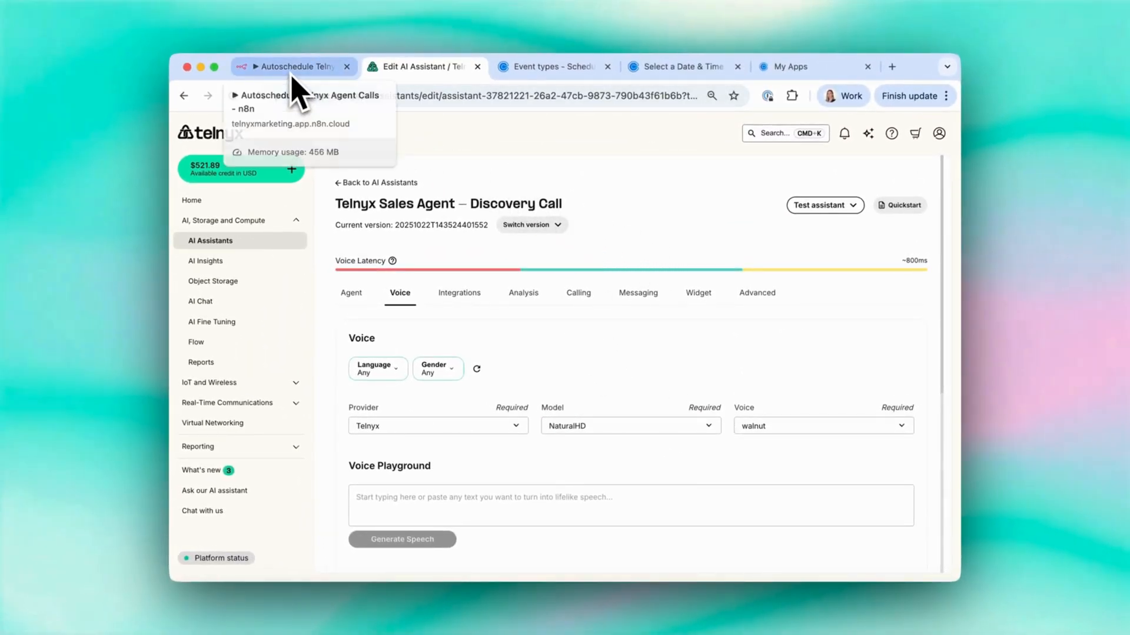
Check the Calendly booking page's October 23 slots, then return to the n8n canvas
left_click(292, 66)
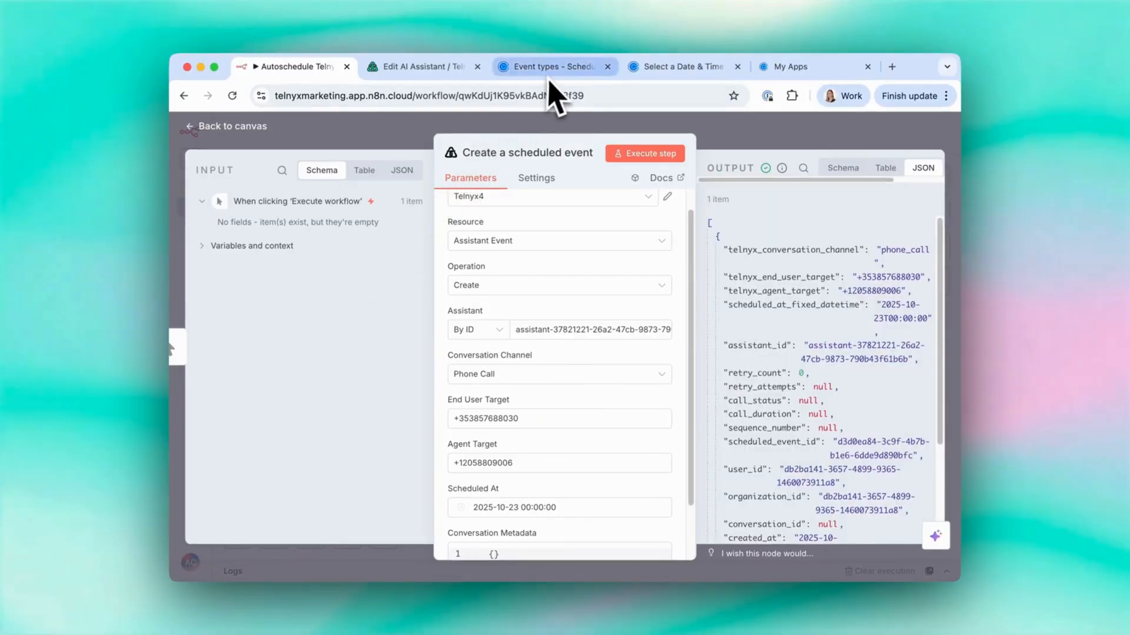
left_click(683, 66)
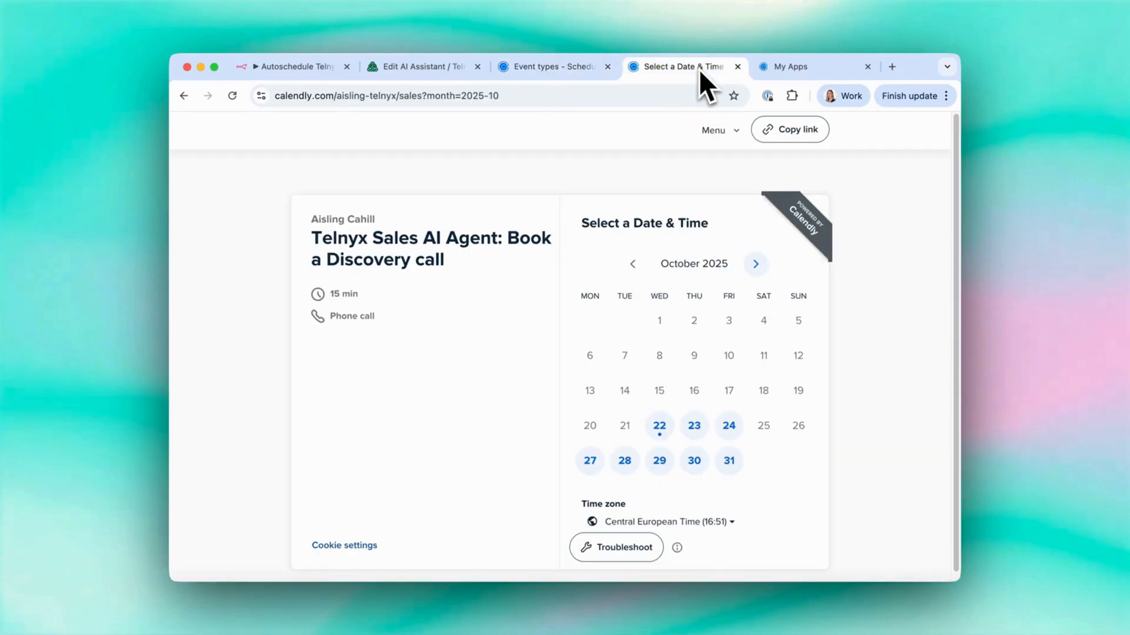
mouse_move(706, 454)
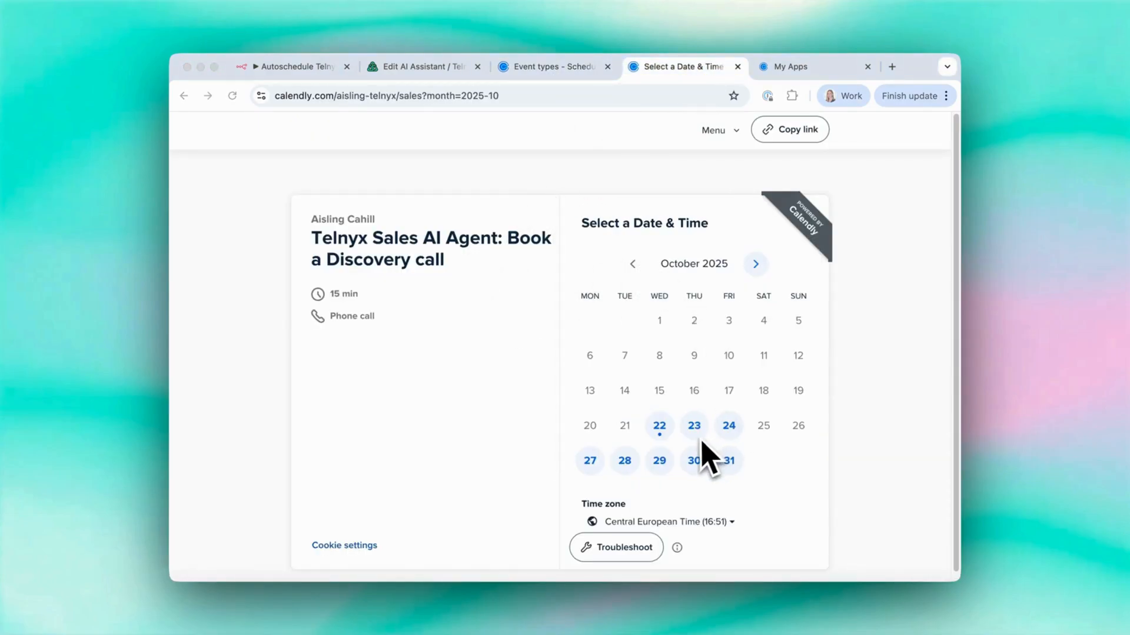
left_click(694, 426)
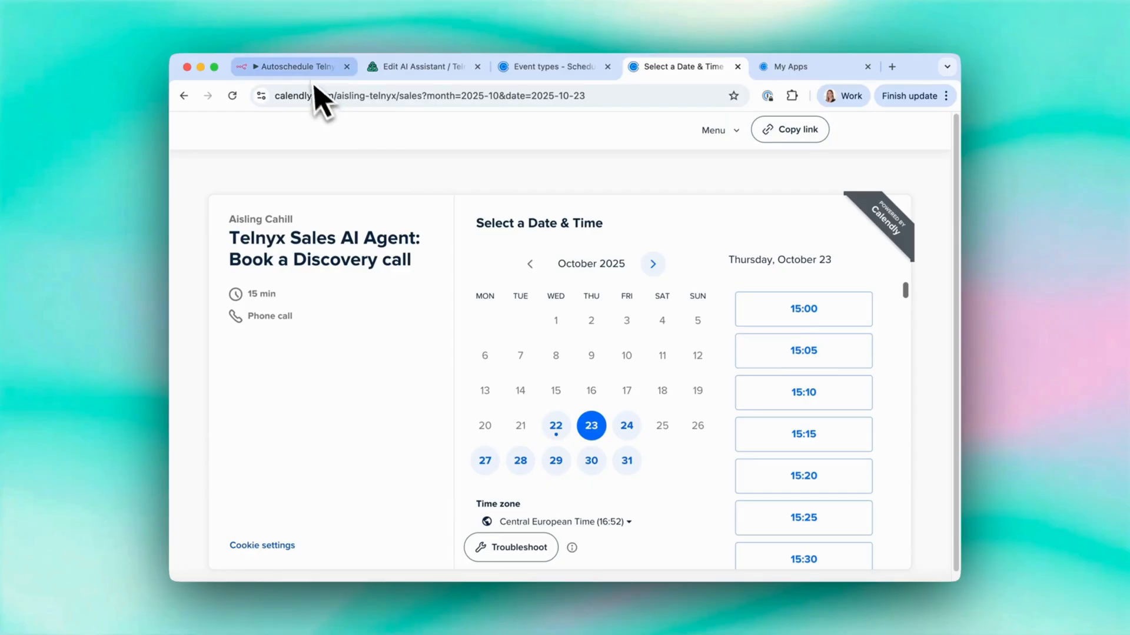
left_click(289, 65)
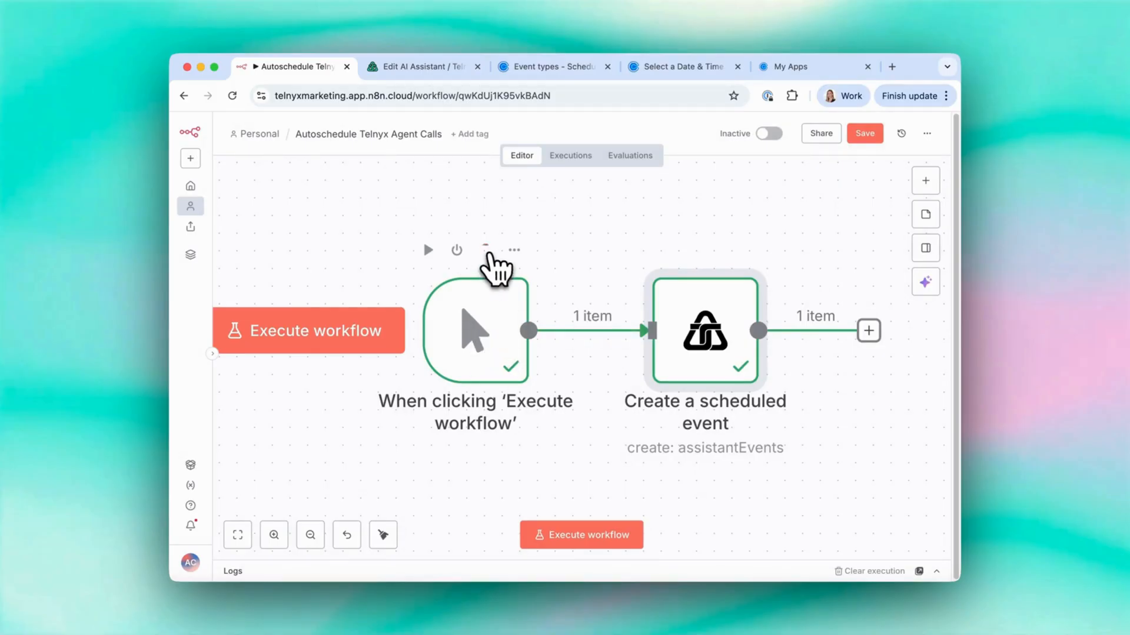
Add a Calendly Trigger firing on event created
type("cale")
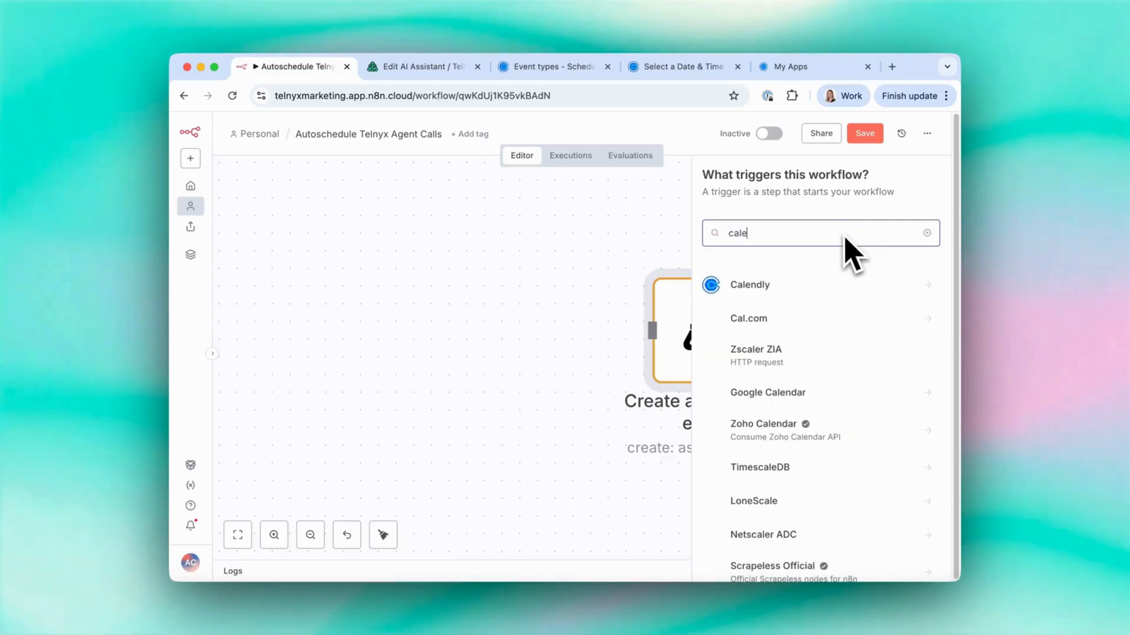
left_click(750, 285)
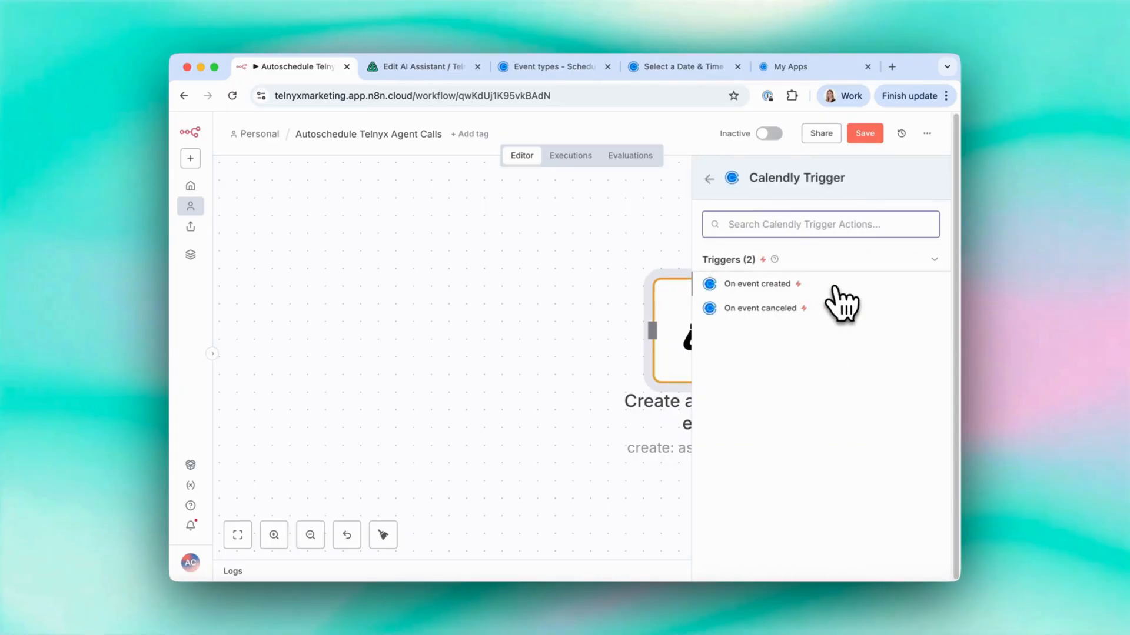
left_click(757, 284)
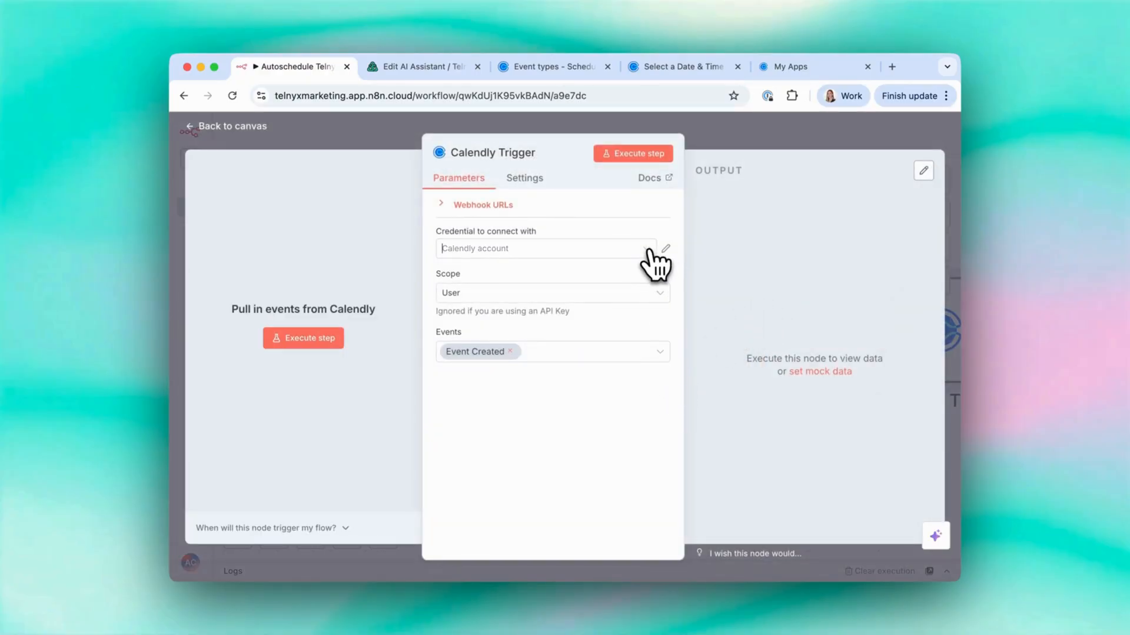
Start creating a new Calendly credential for the trigger
left_click(544, 248)
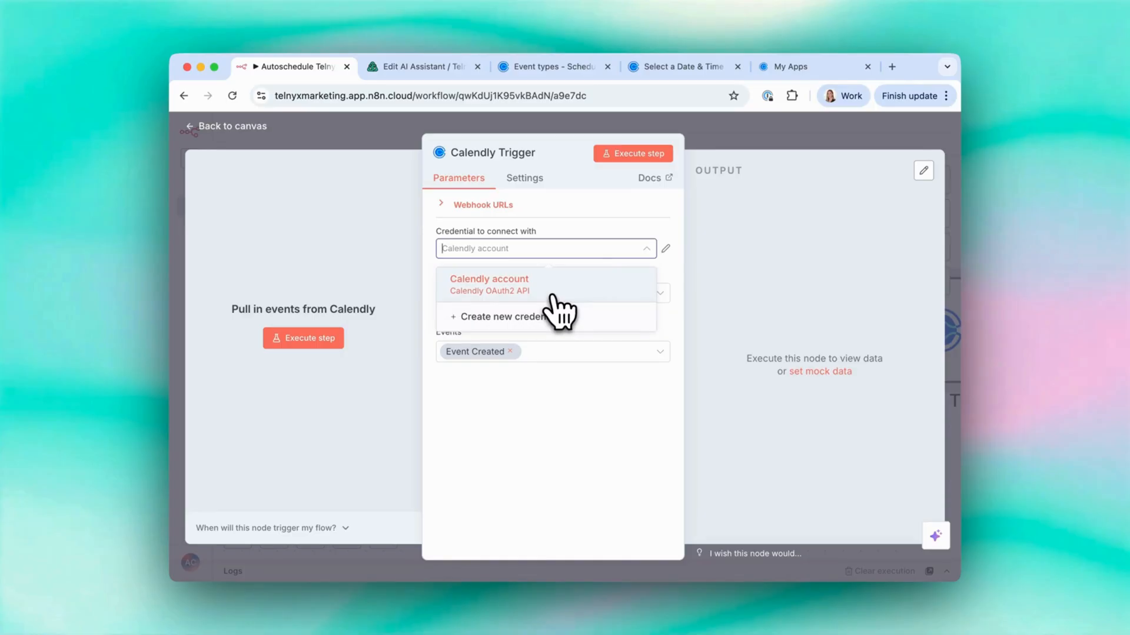
left_click(501, 316)
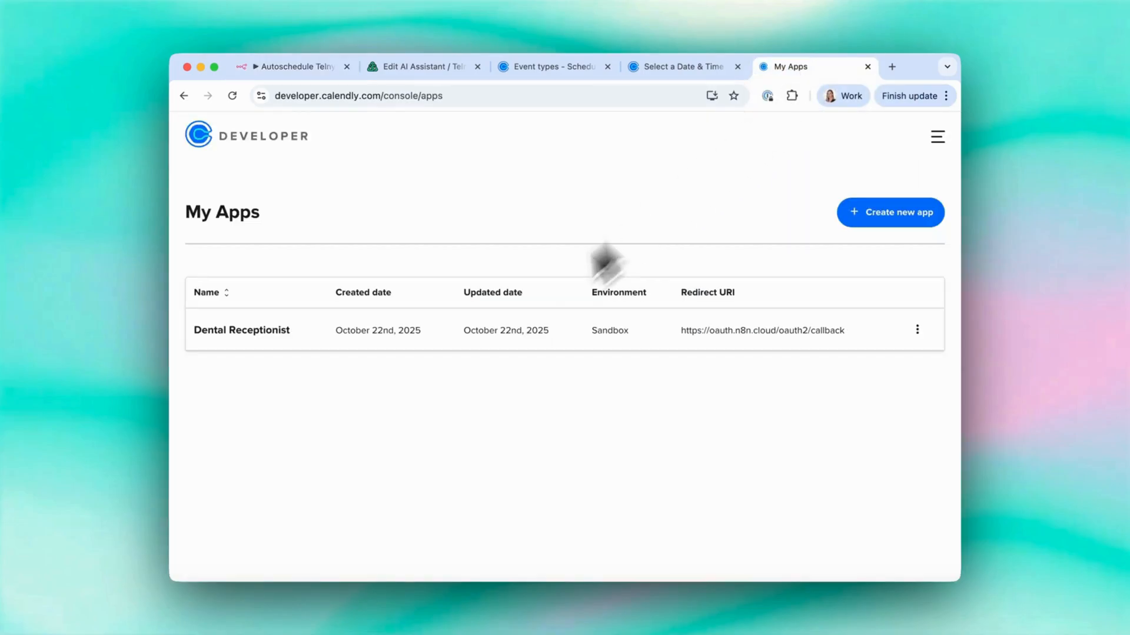
Create a new Calendly Developer OAuth app named 'n8n demo'
left_click(889, 212)
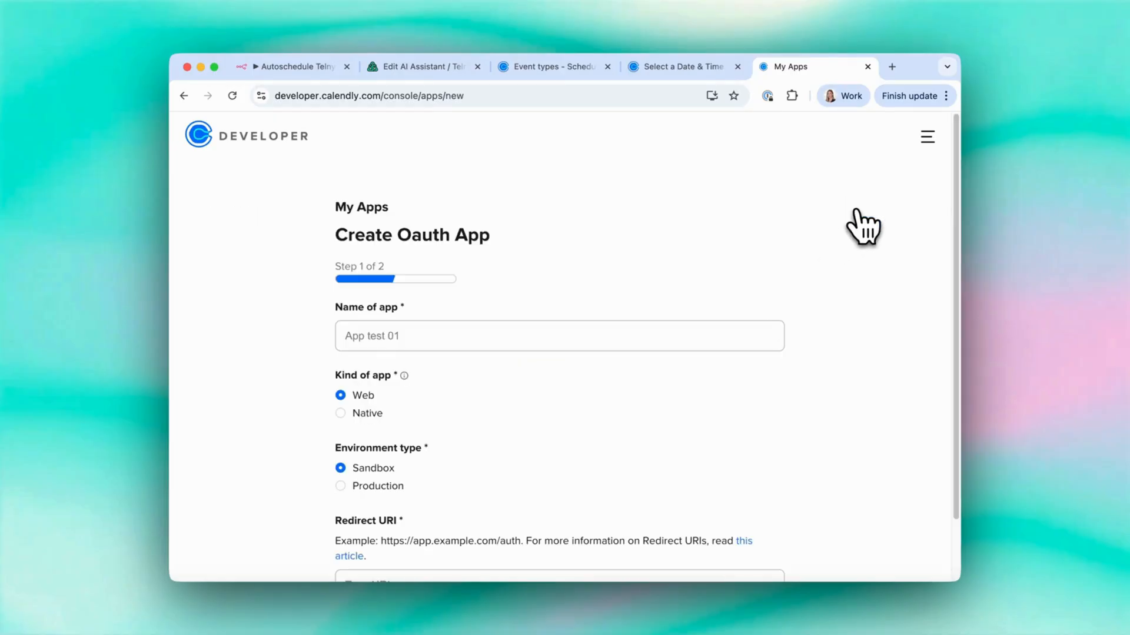
type("n")
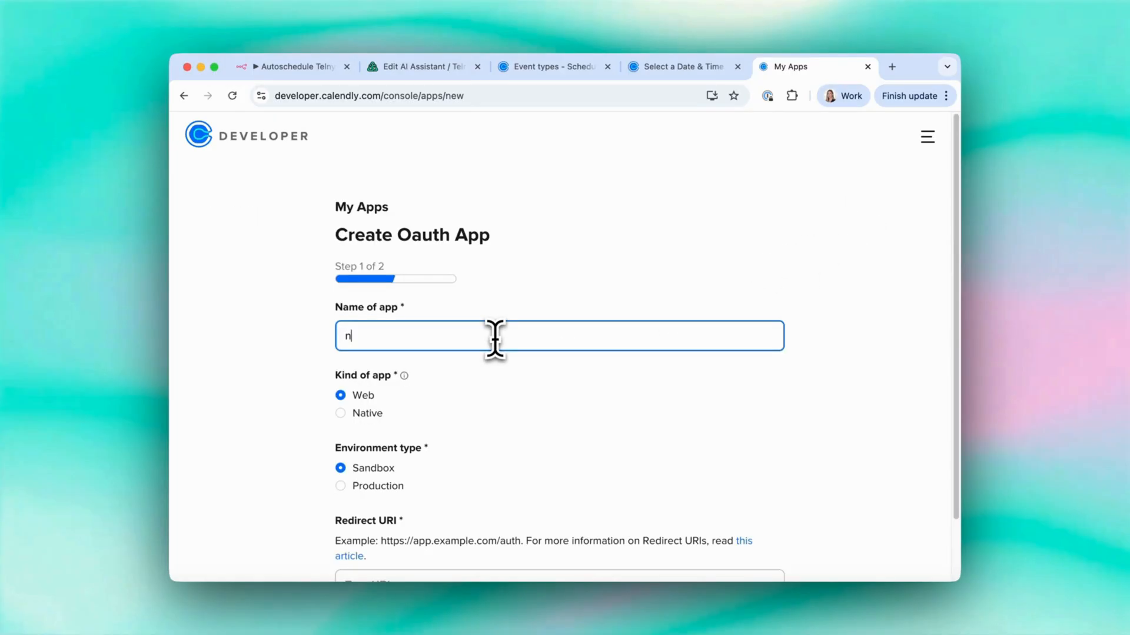
type("8n demo")
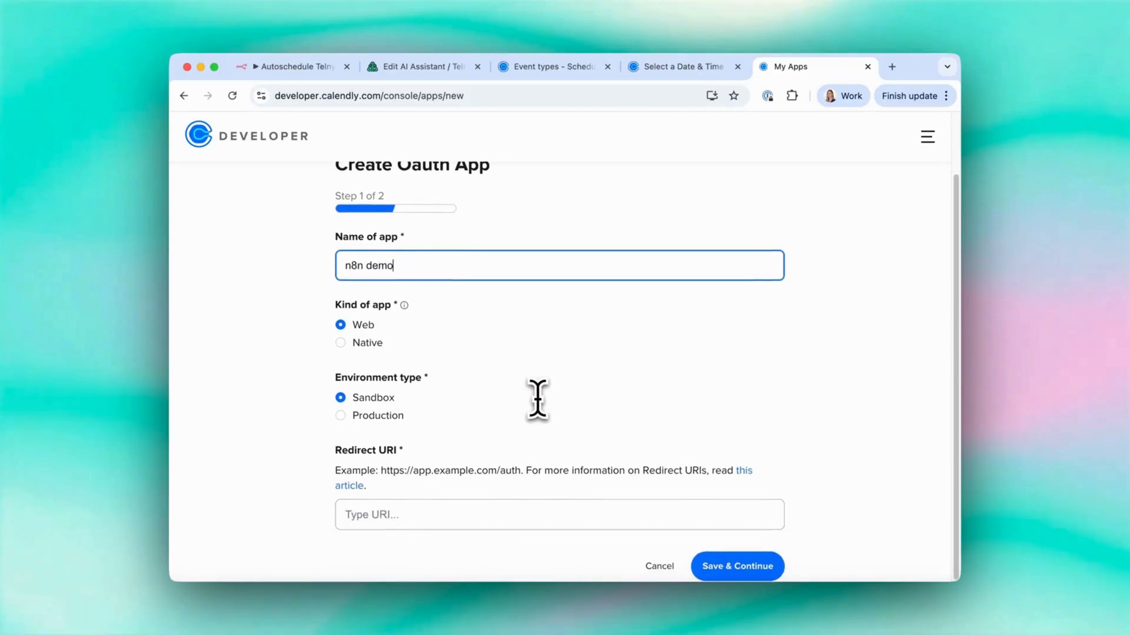
left_click(292, 66)
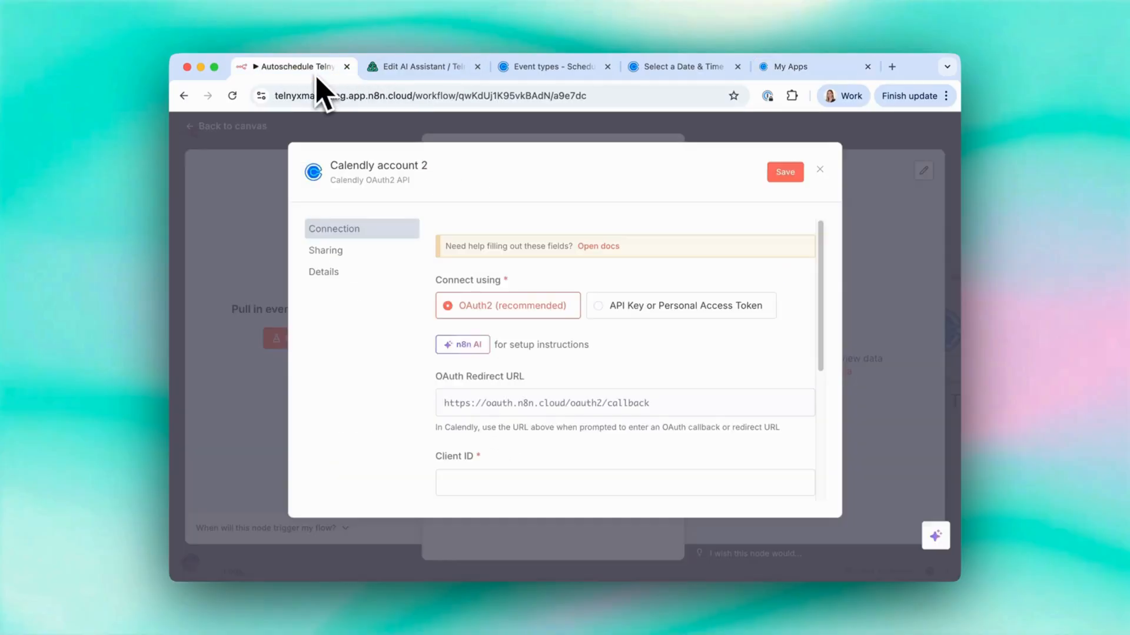
left_click(624, 403)
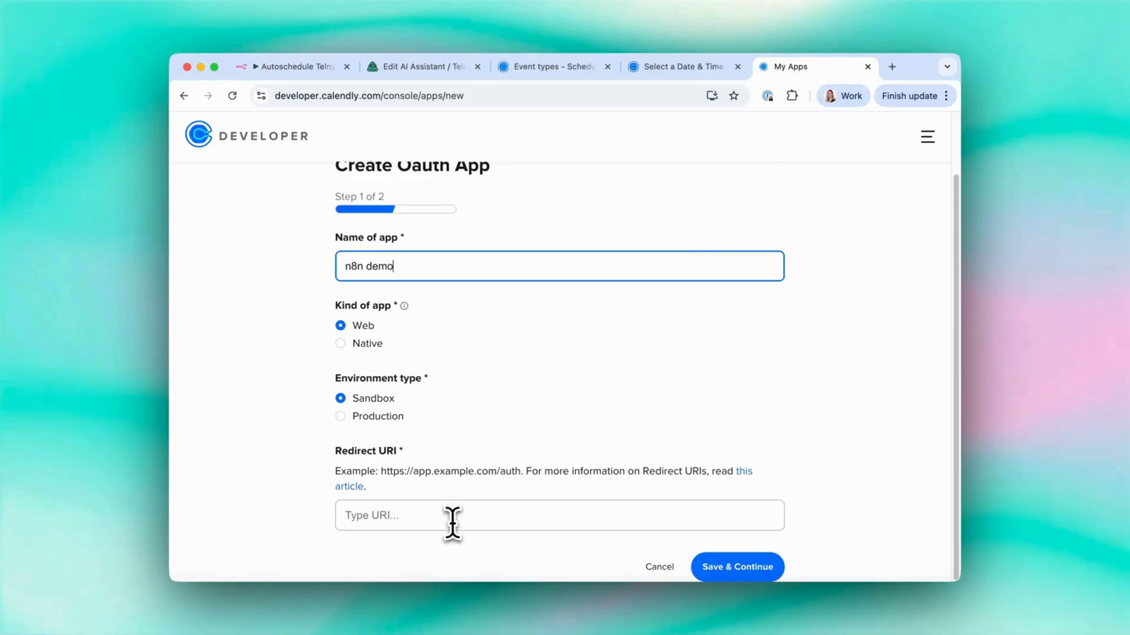
type("https://oauth.n8n.cloud/oauth2/callback")
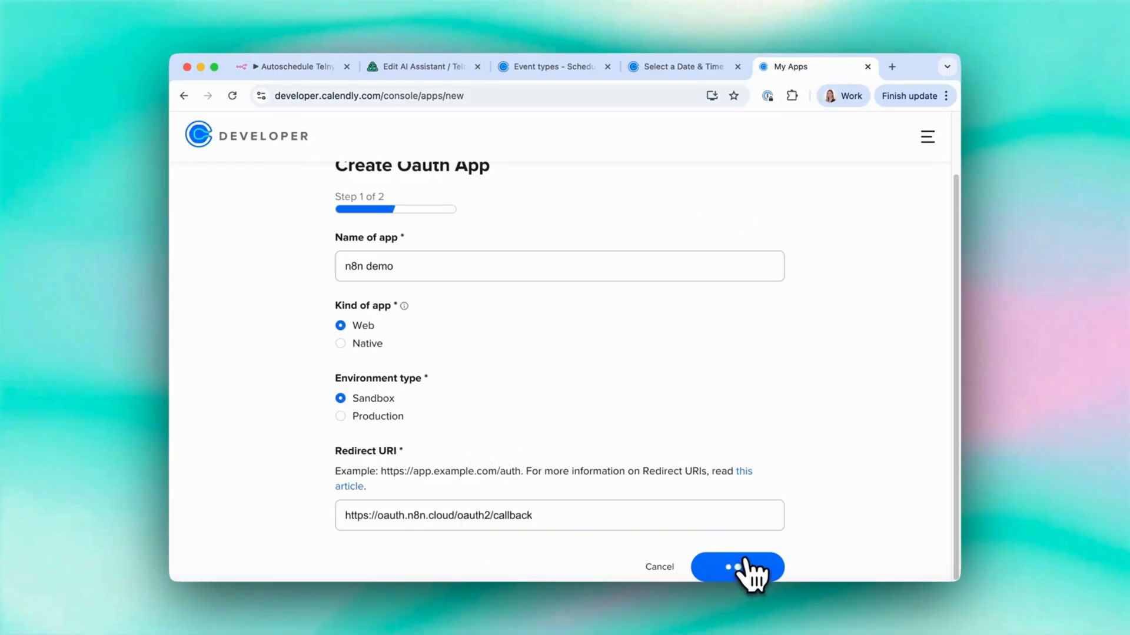
left_click(737, 567)
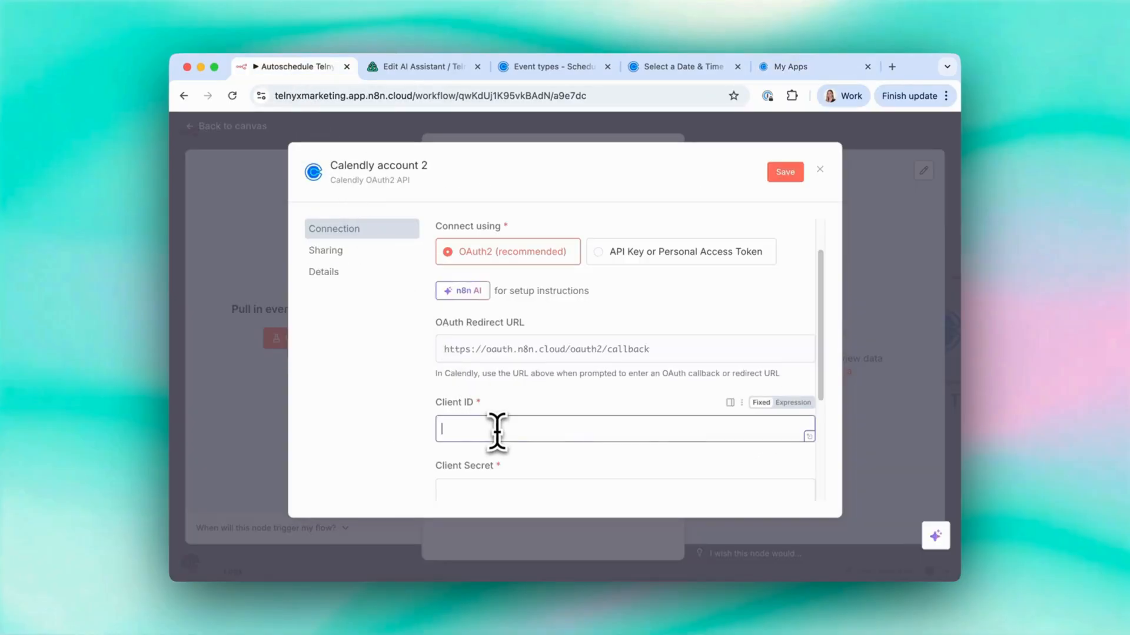
Enter the Calendly OAuth app's Client ID and secret into Calendly account 2 and authorize it until Account connected
left_click(789, 65)
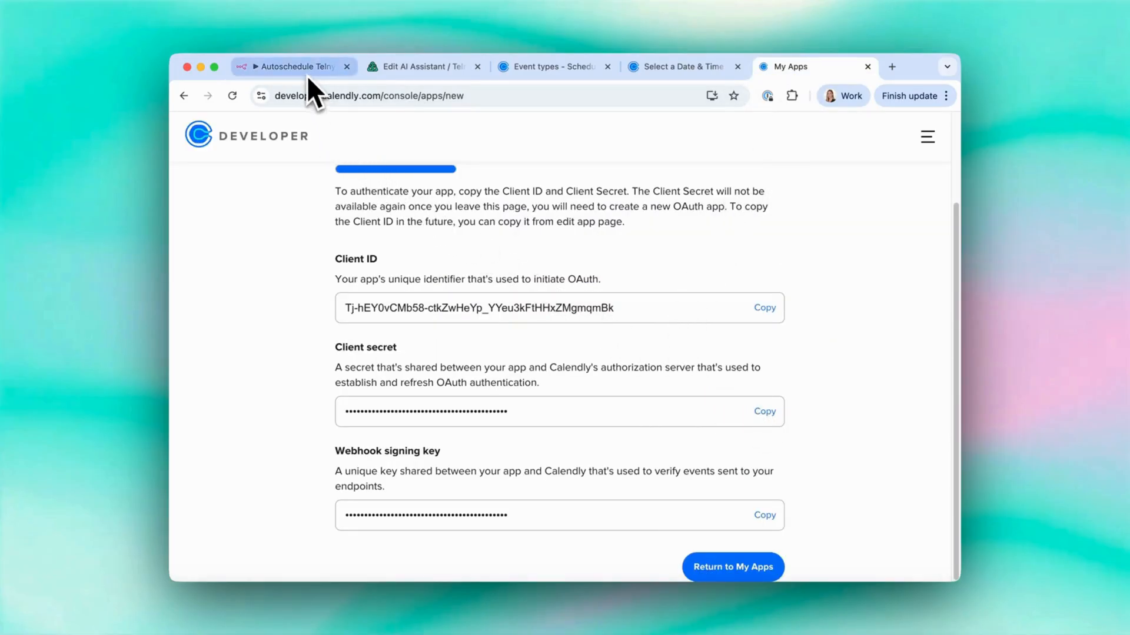
left_click(292, 66)
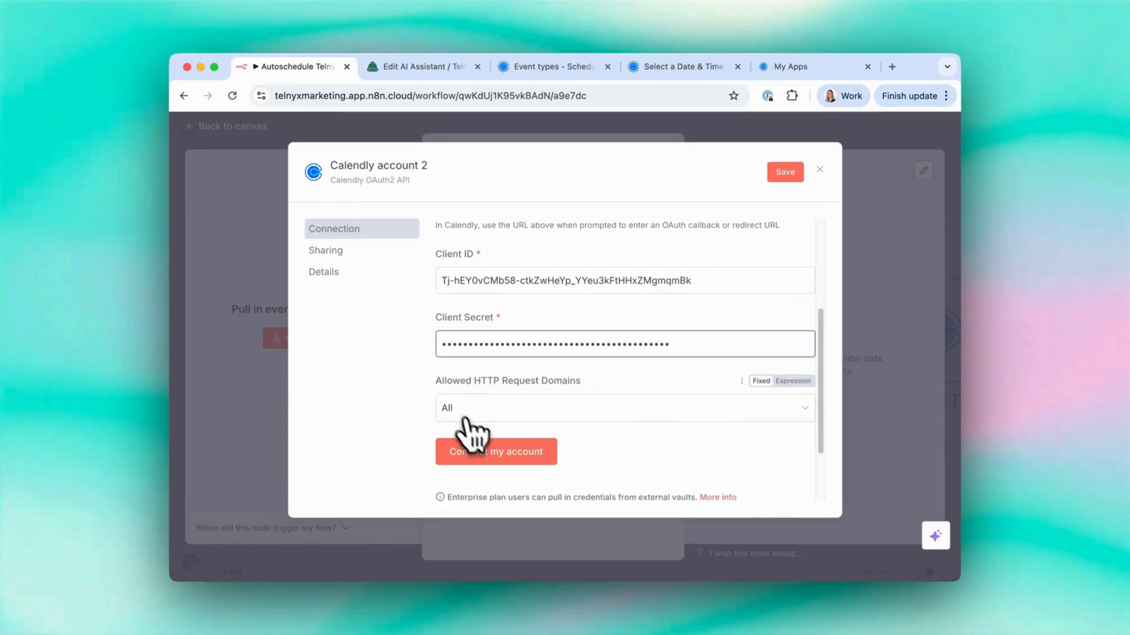
left_click(495, 452)
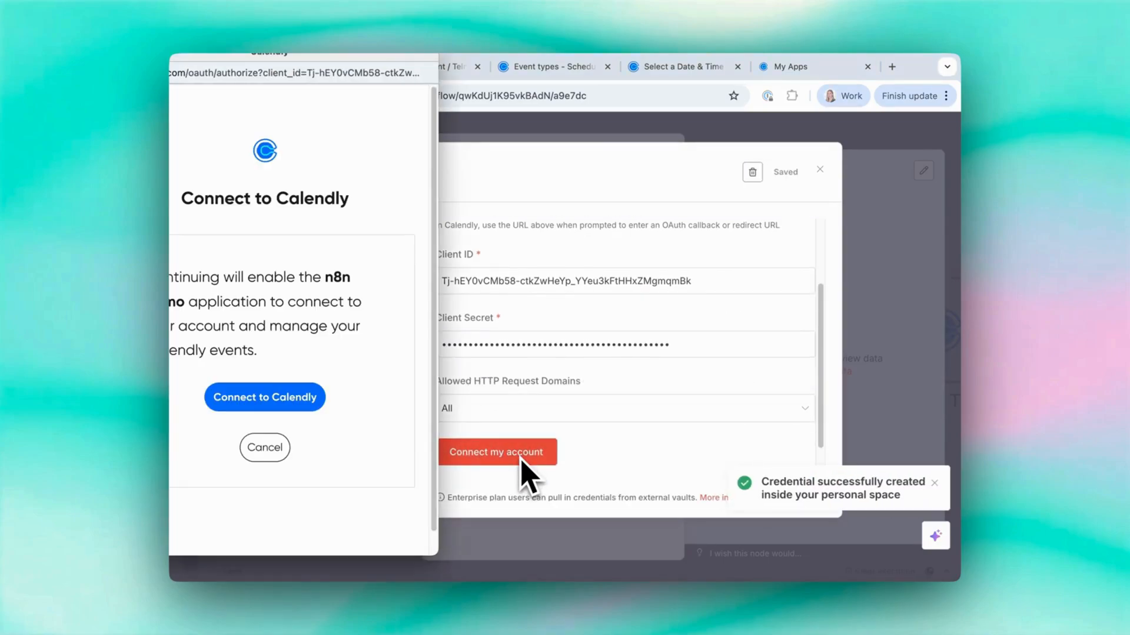
mouse_move(265, 397)
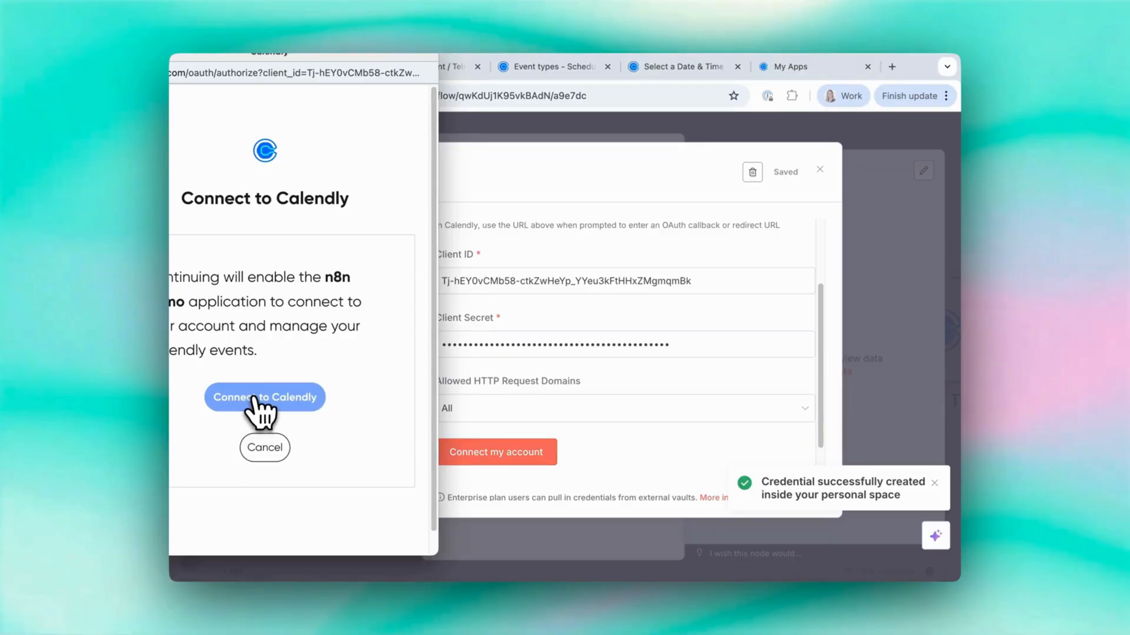
left_click(265, 396)
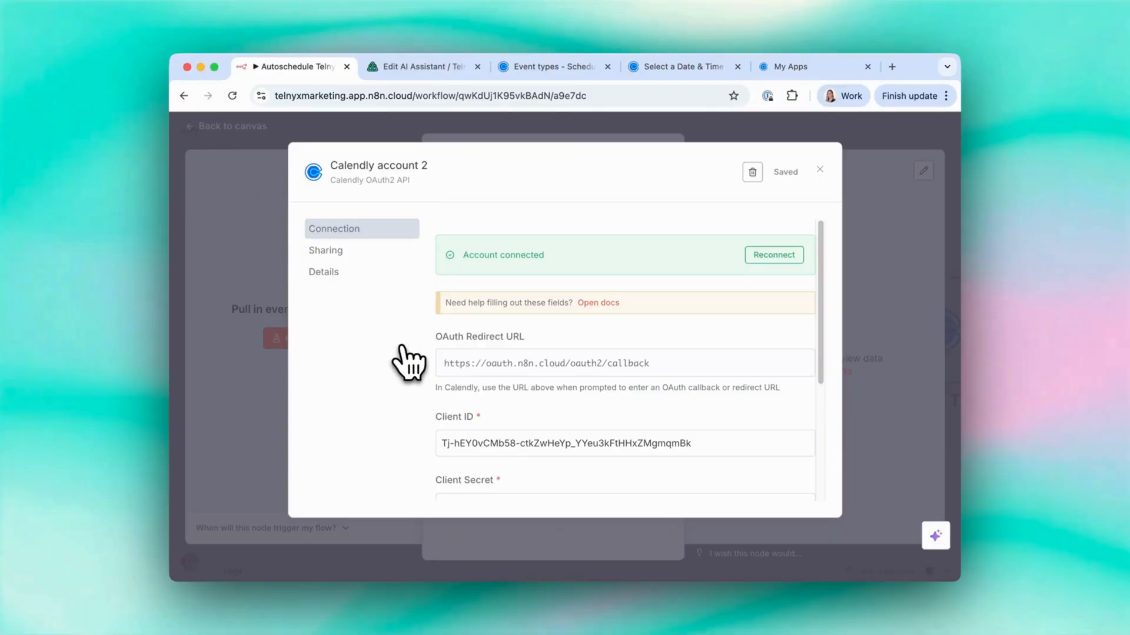
left_click(819, 172)
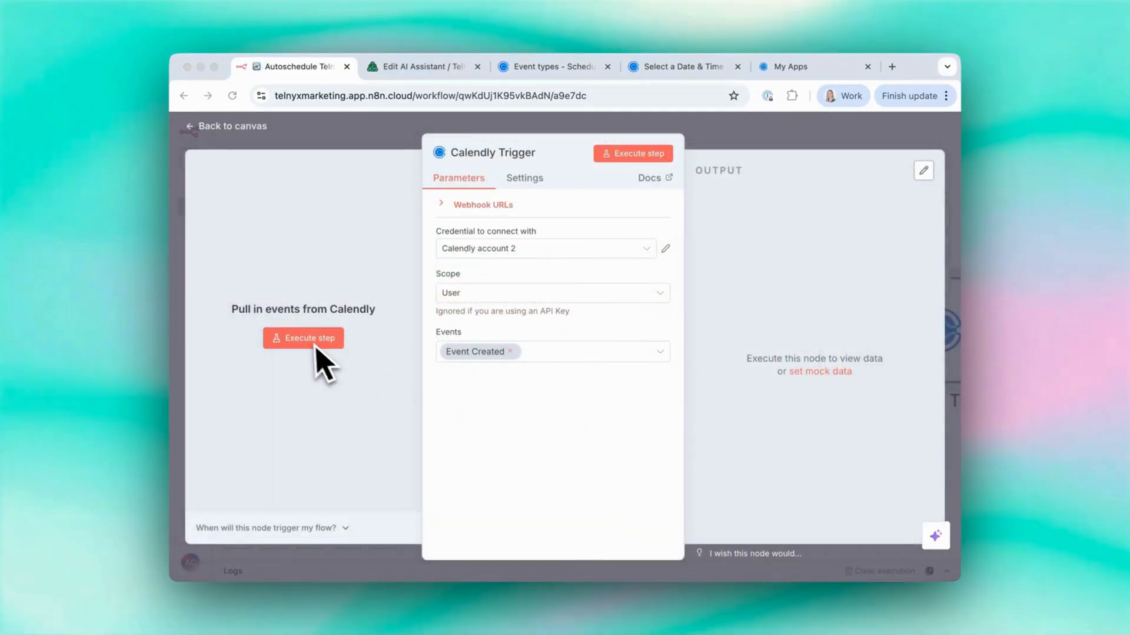
Execute the Calendly Trigger so it listens for an event, then switch to the Calendly booking page
left_click(302, 338)
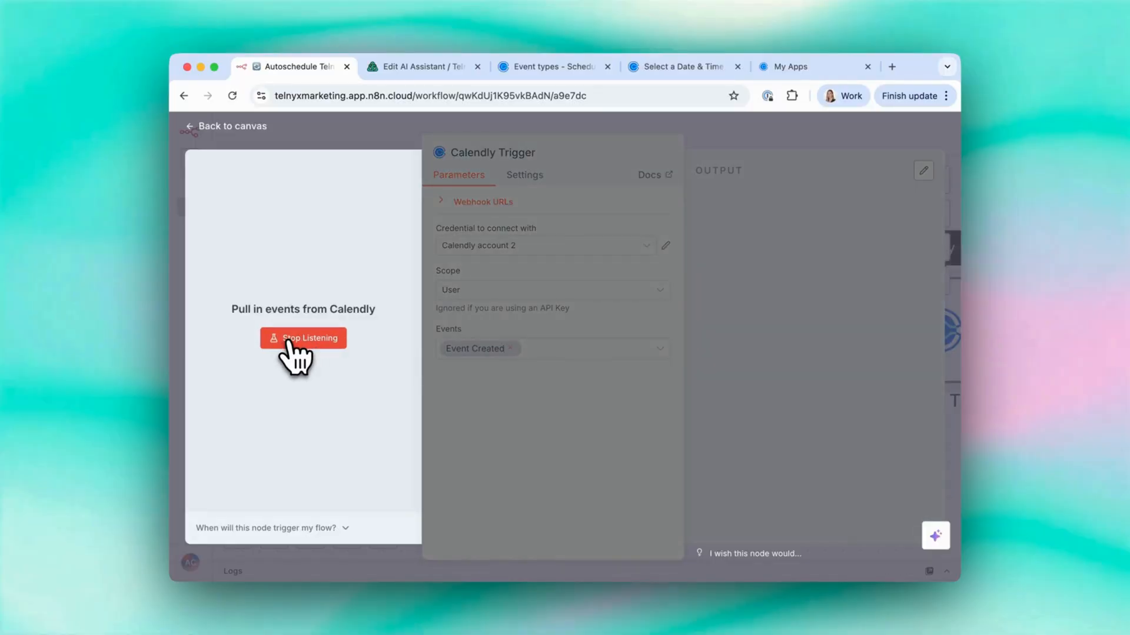
left_click(302, 338)
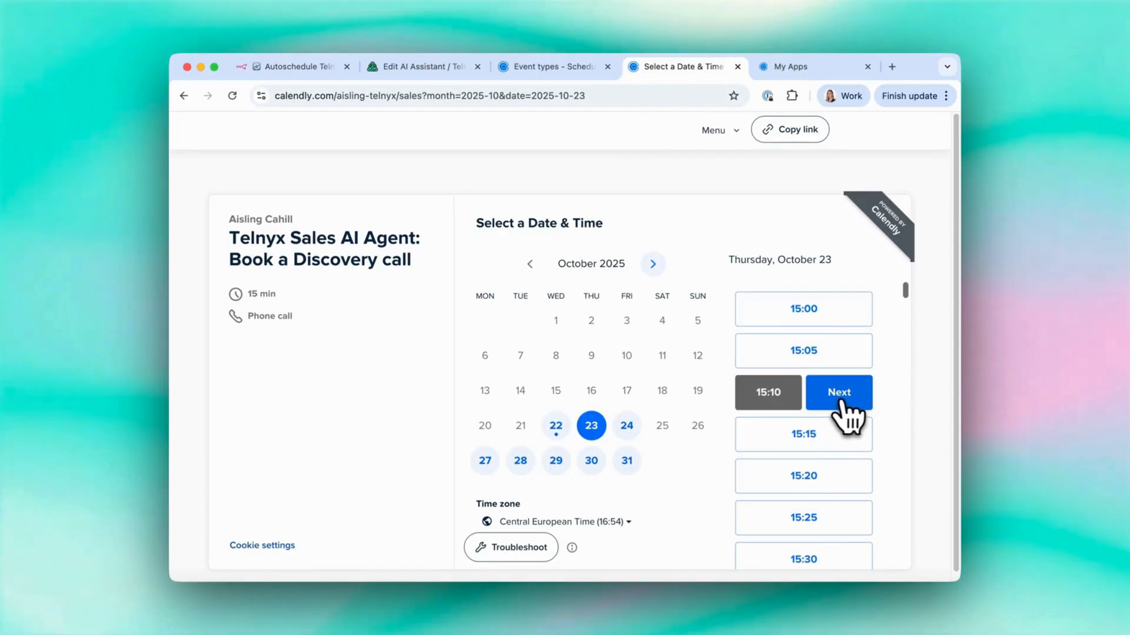
left_click(839, 392)
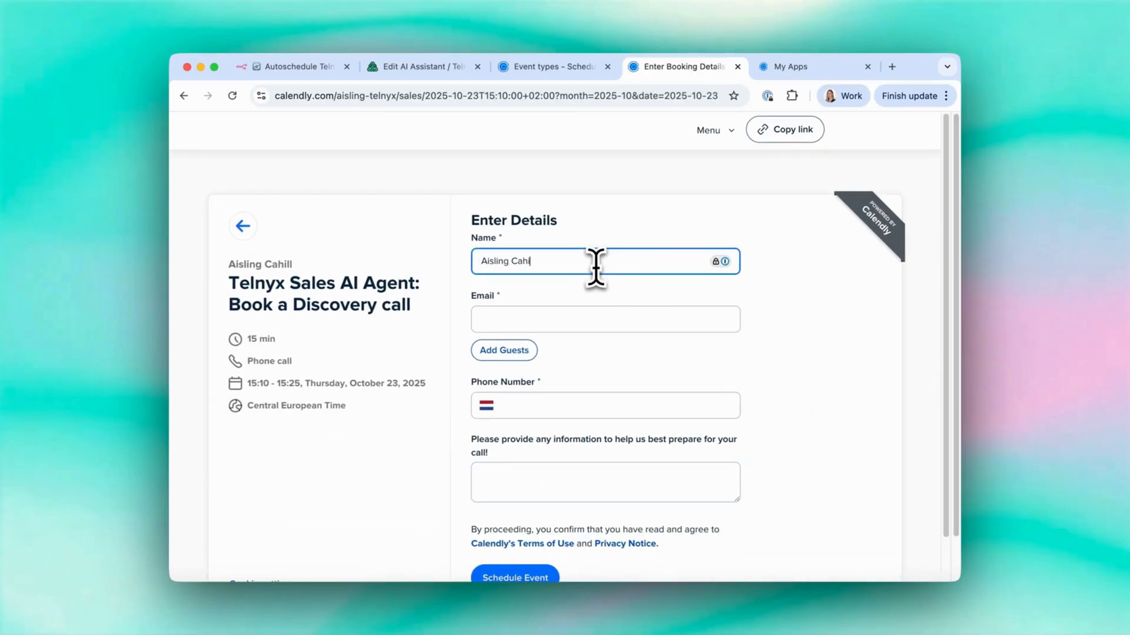
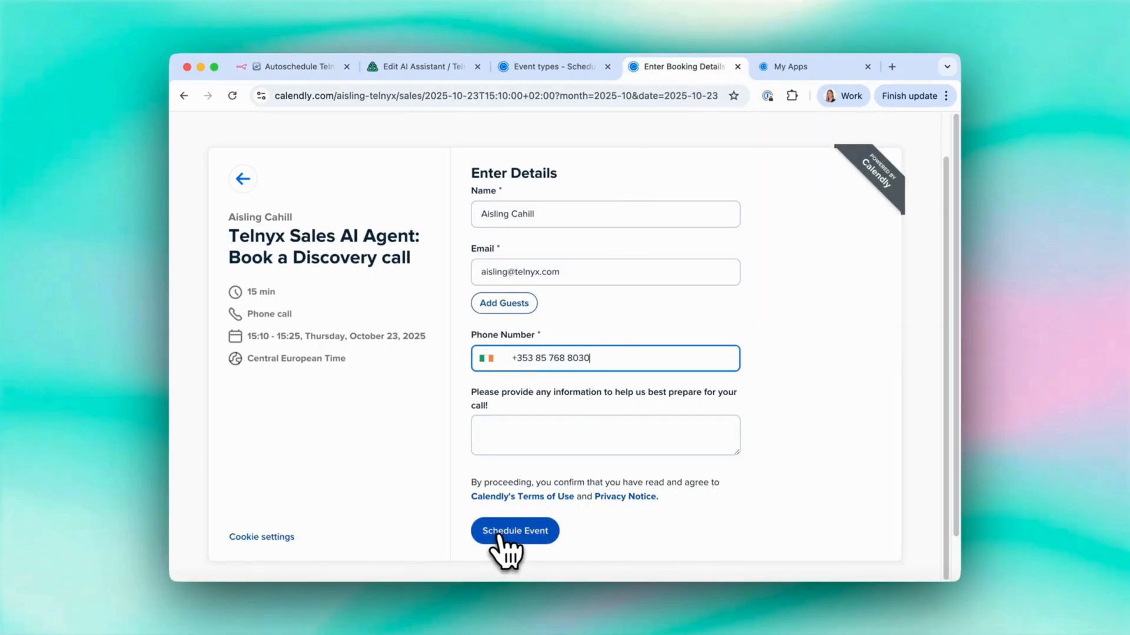
left_click(514, 530)
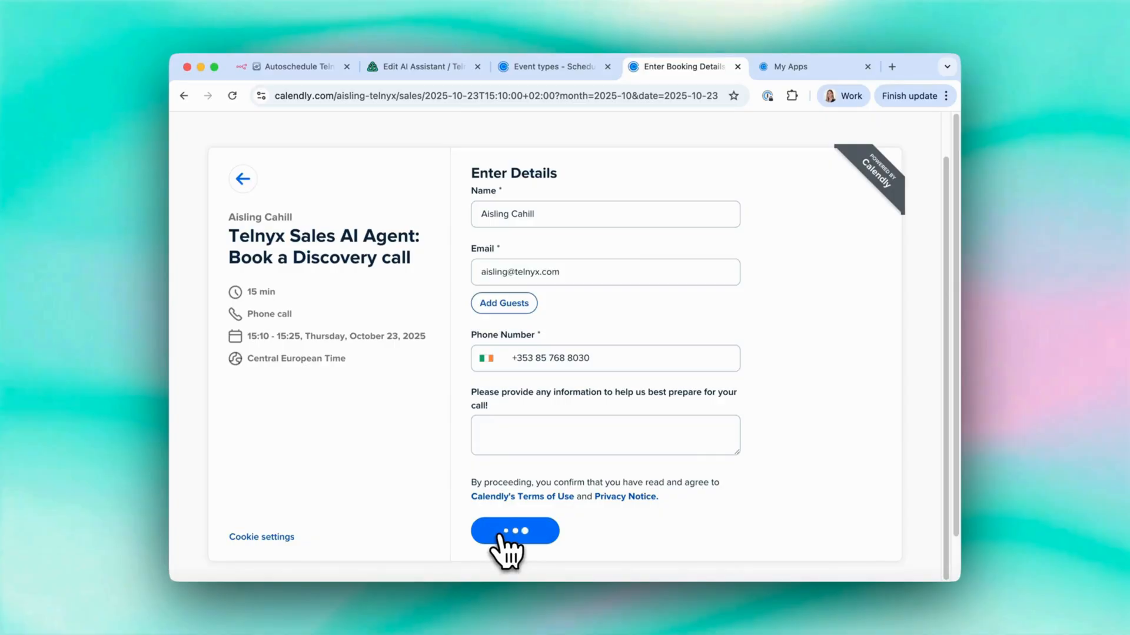
left_click(514, 530)
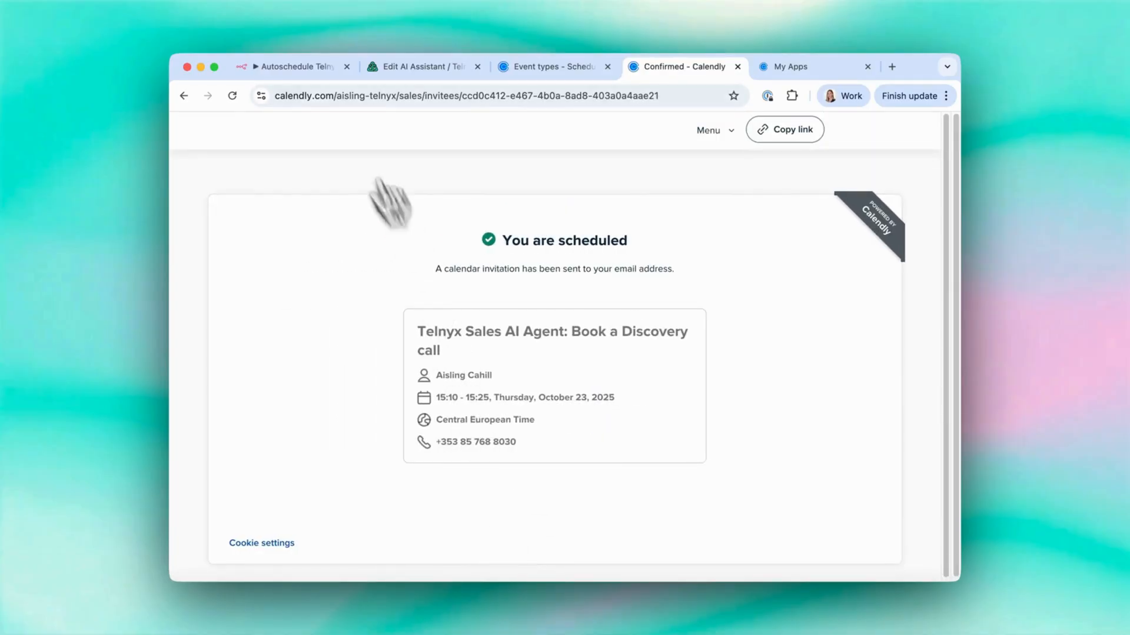
left_click(292, 66)
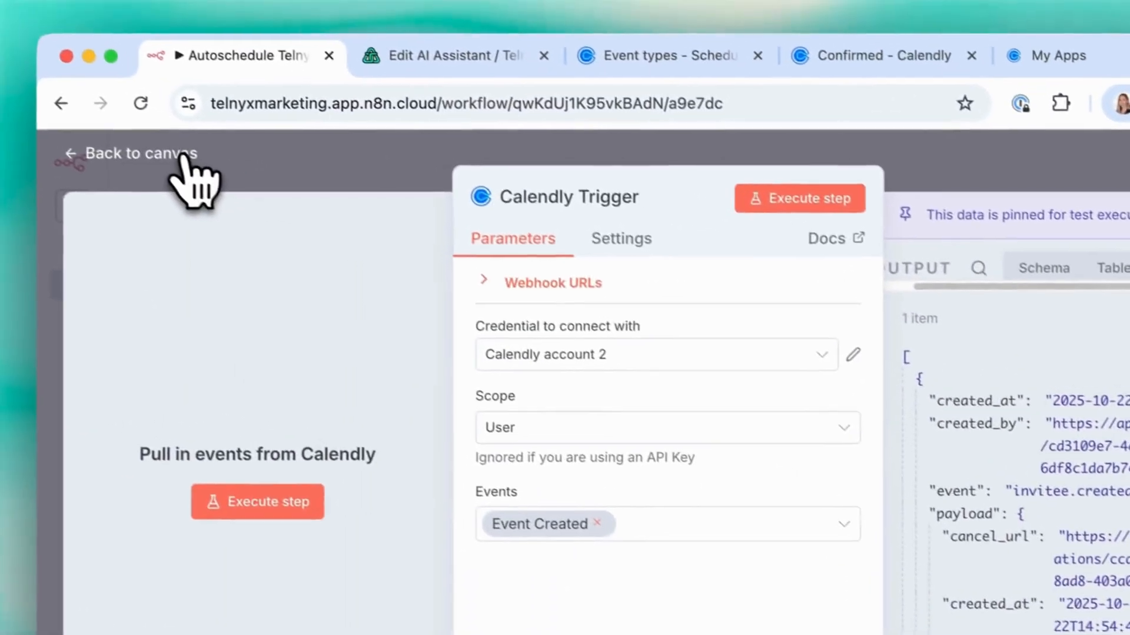
Return to the canvas and reopen the Create a scheduled event node with the captured booking data as input
left_click(130, 153)
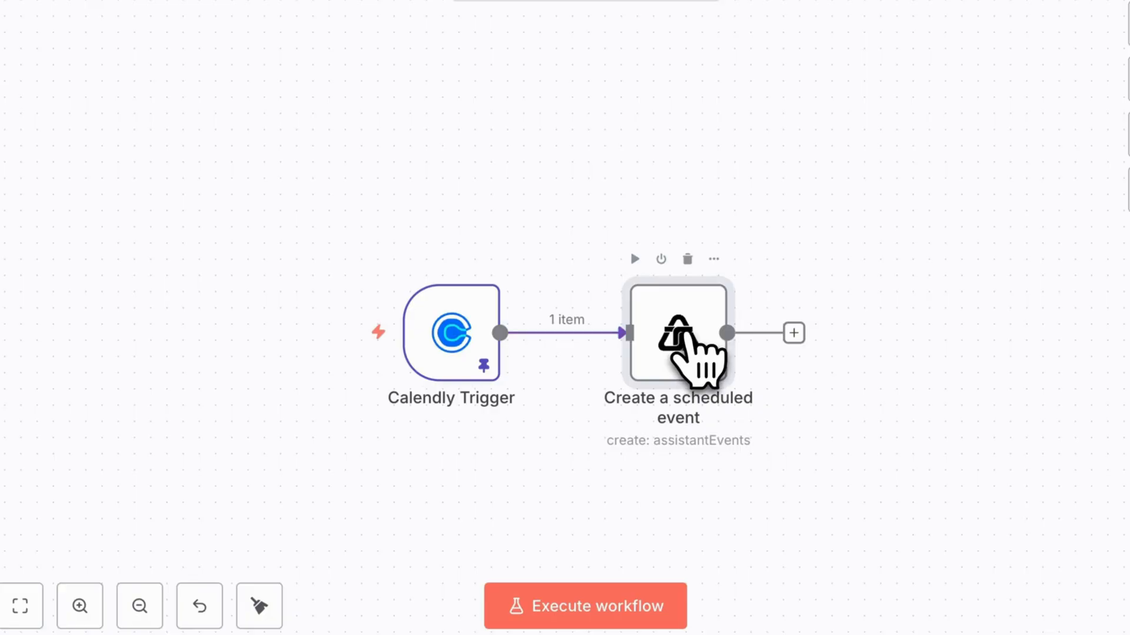
double_click(677, 331)
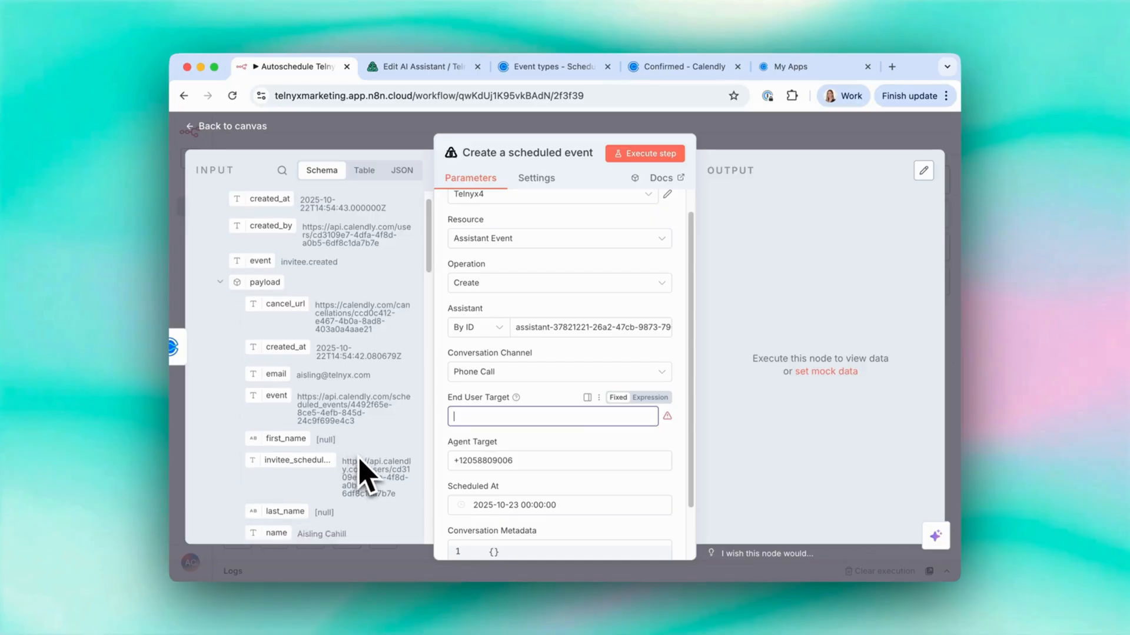
Map End User Target to payload.scheduled_event.location.location and clear the fixed Scheduled At date
scroll("down", 3)
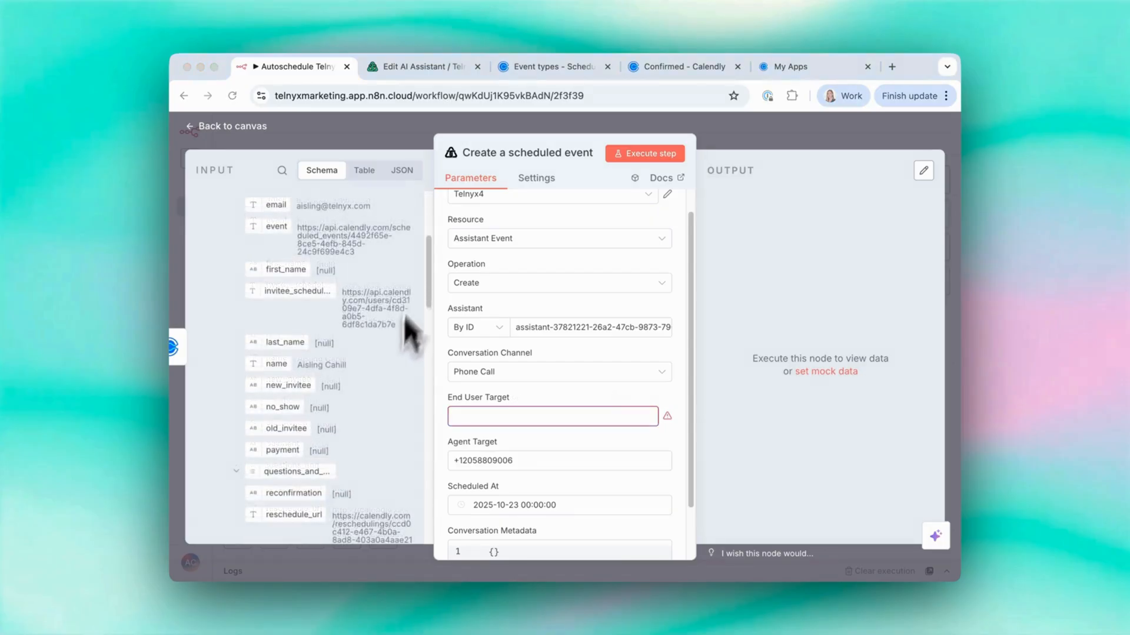
scroll("down", 3)
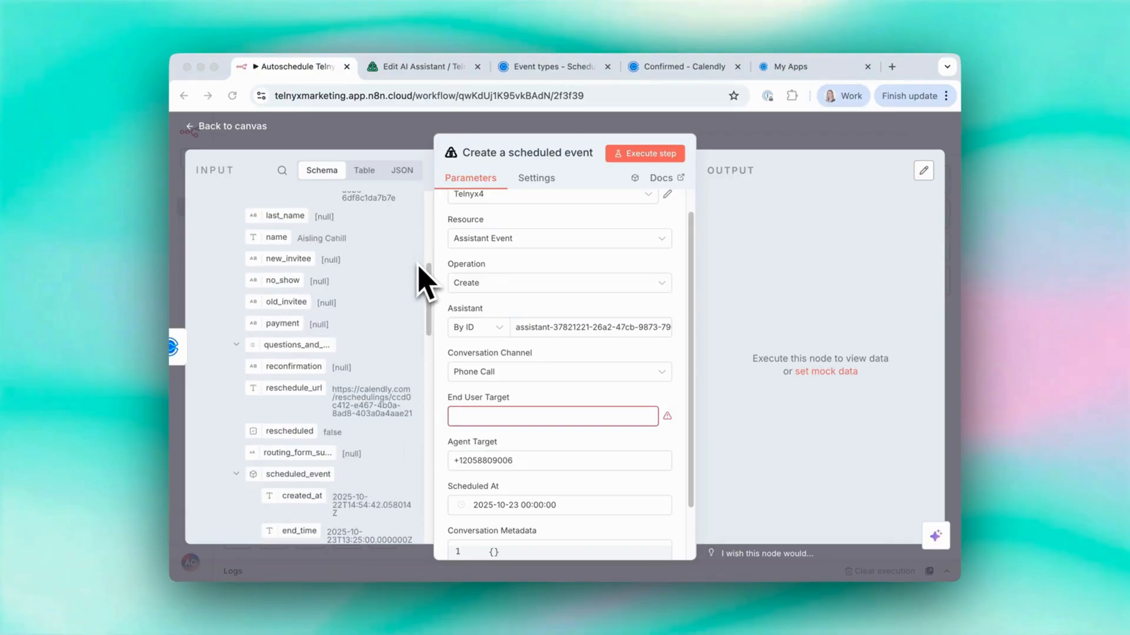
scroll("down", 3)
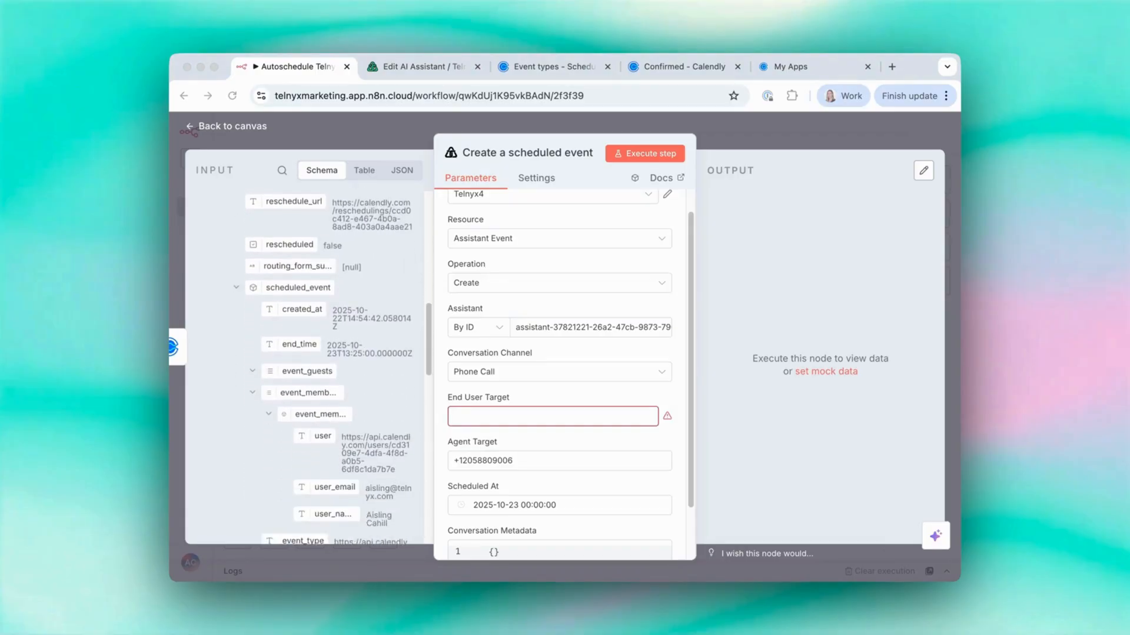
scroll("down", 3)
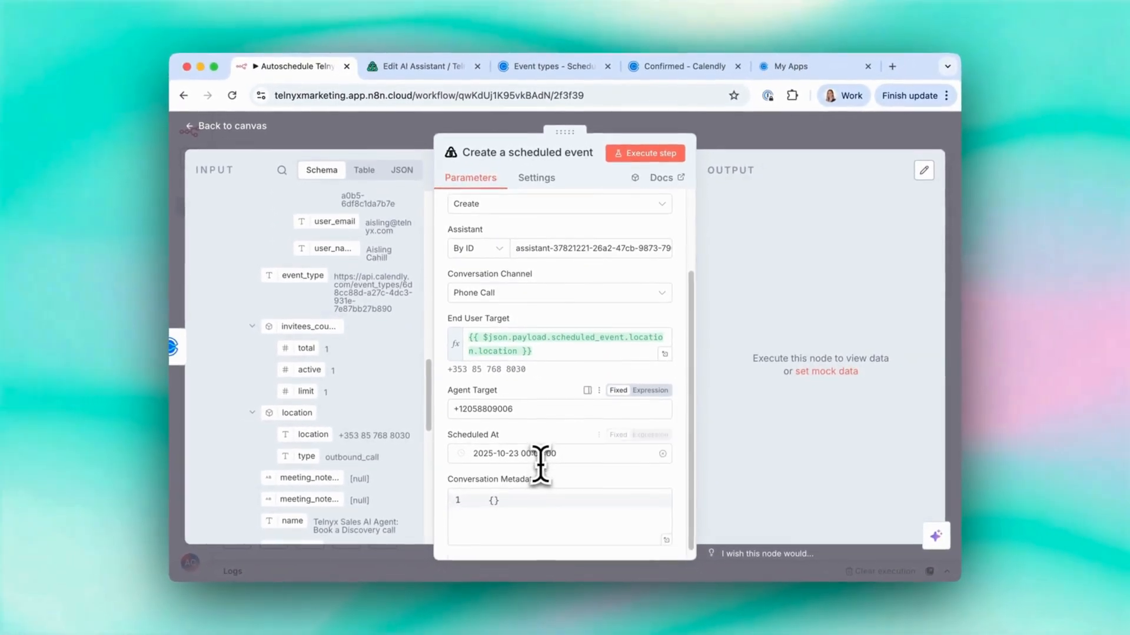
left_click(557, 453)
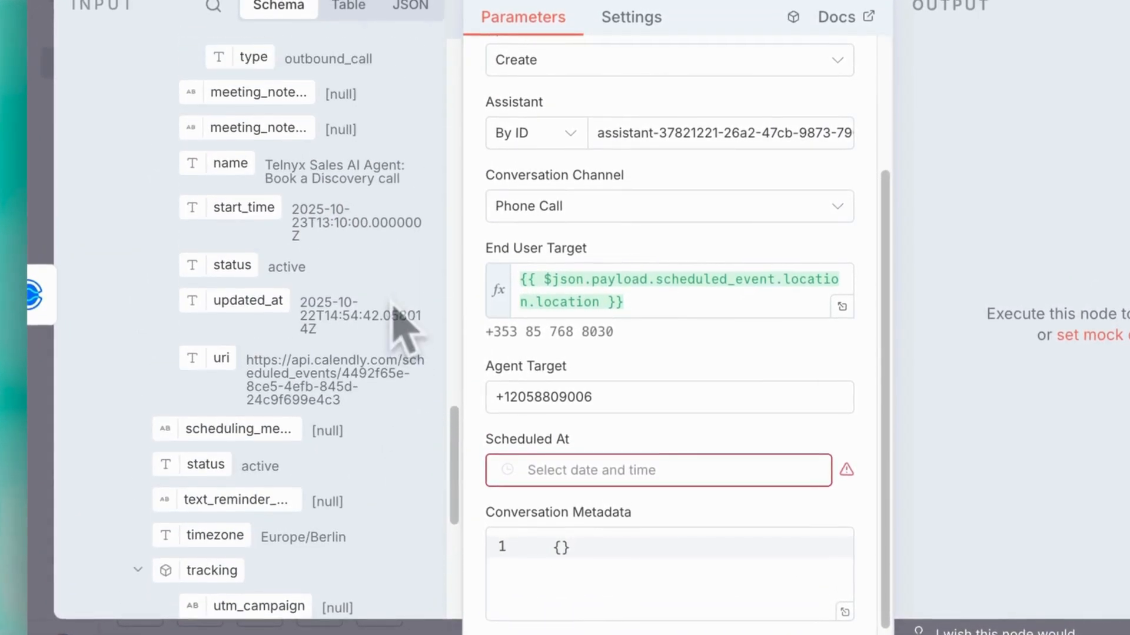
left_click(656, 471)
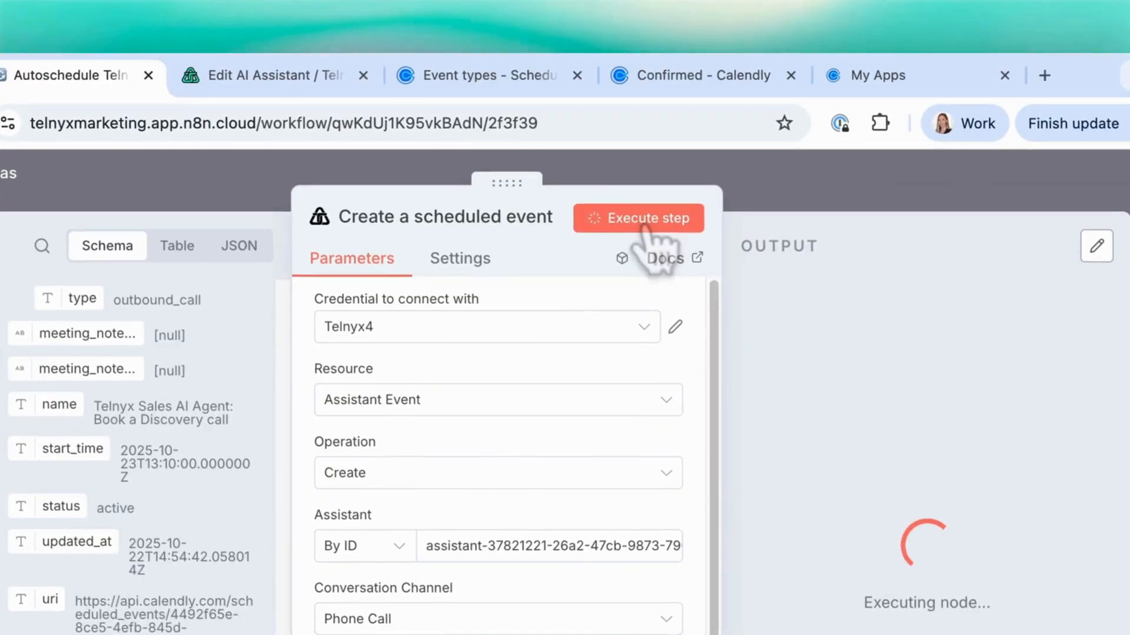
Set Scheduled At to scheduled_event.start_time and run the node, getting a pending 13:10 UTC Telnyx event
left_click(638, 218)
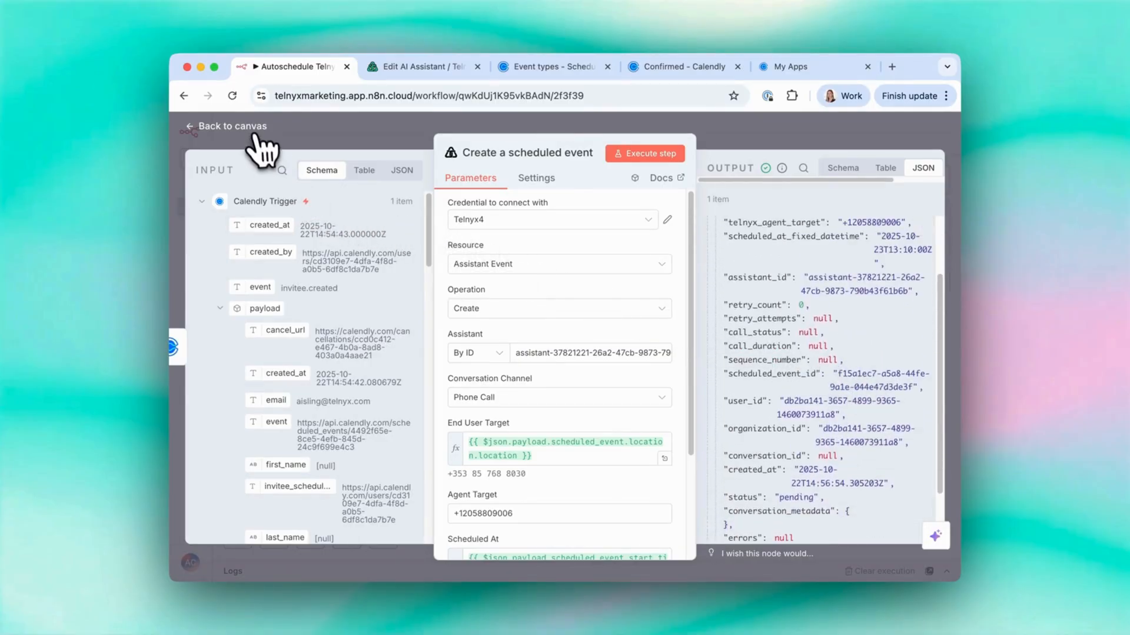
Return to the canvas with both nodes run and reopen the Calendly Trigger showing its Event Created setting
left_click(231, 126)
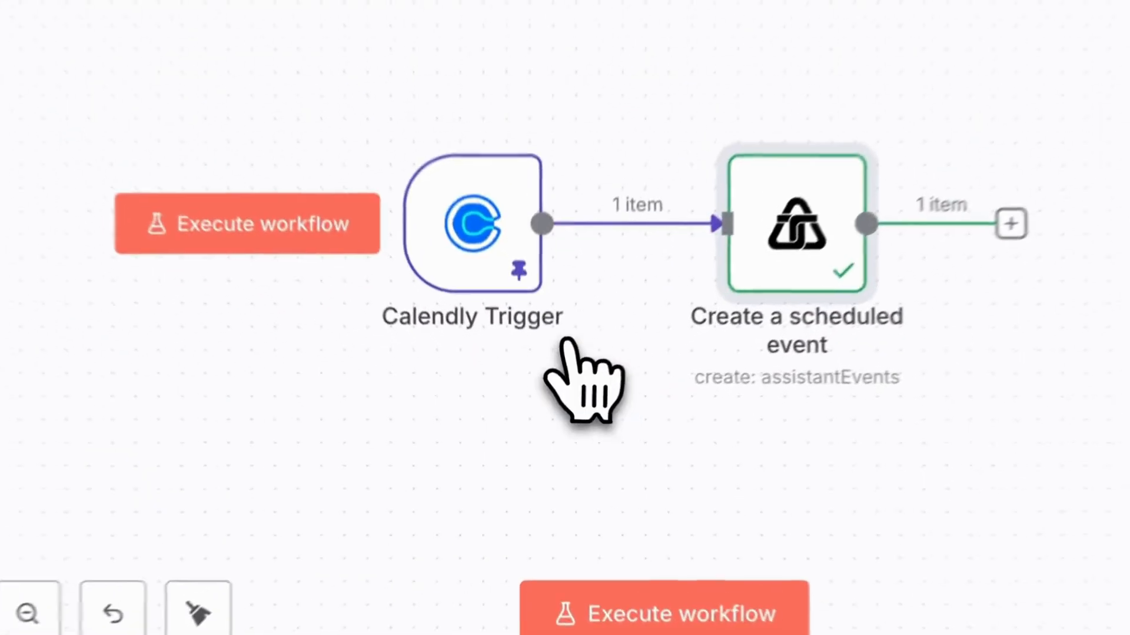
double_click(472, 224)
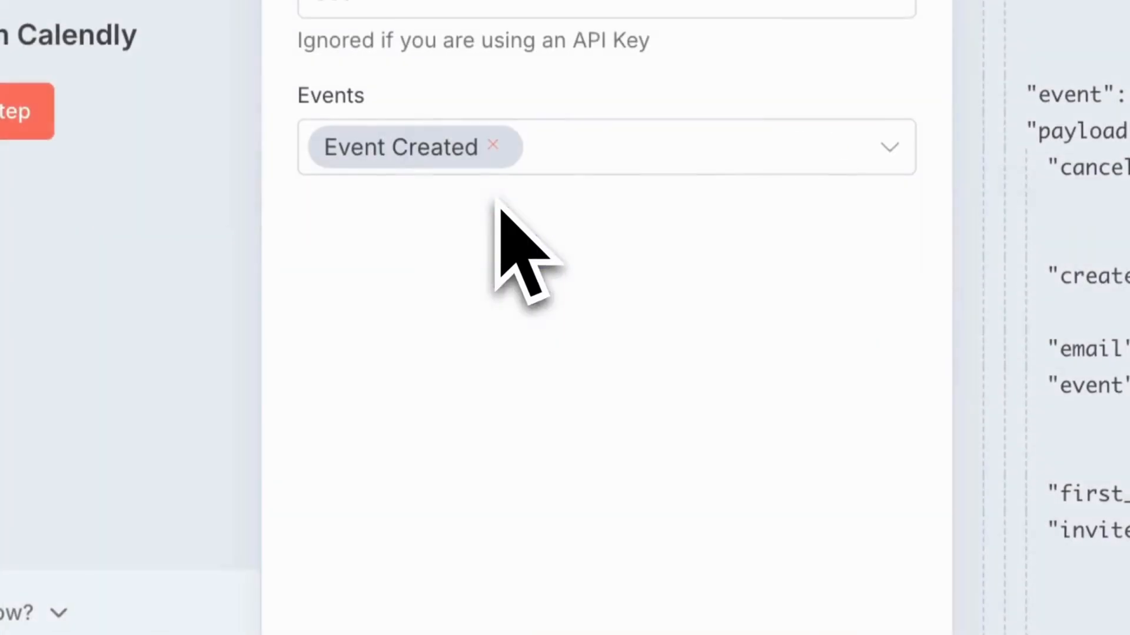